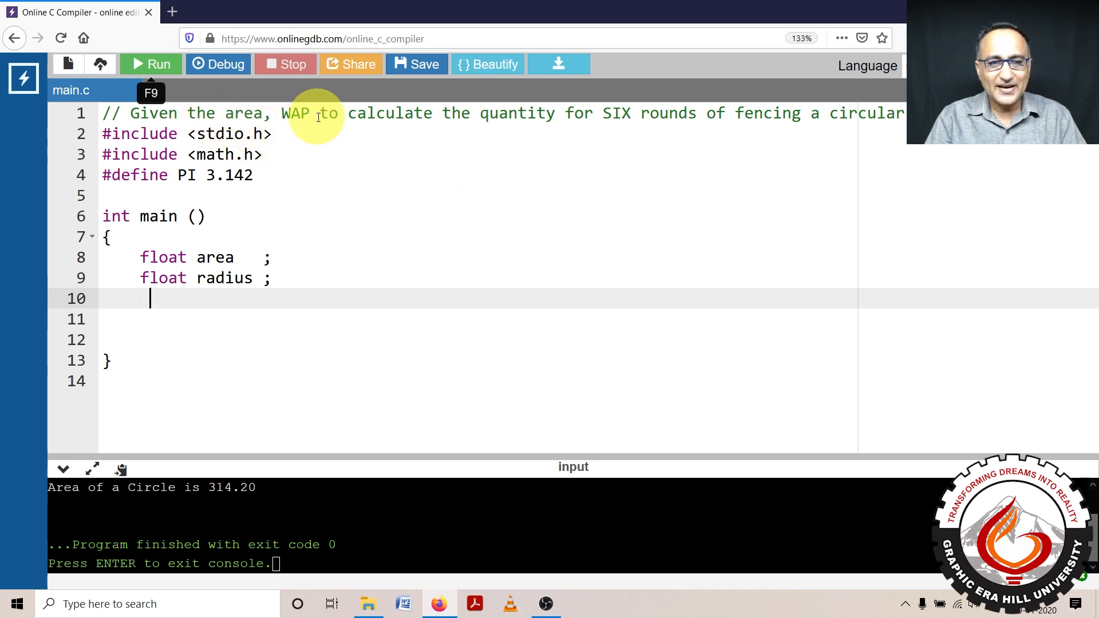
mouse_move(424, 120)
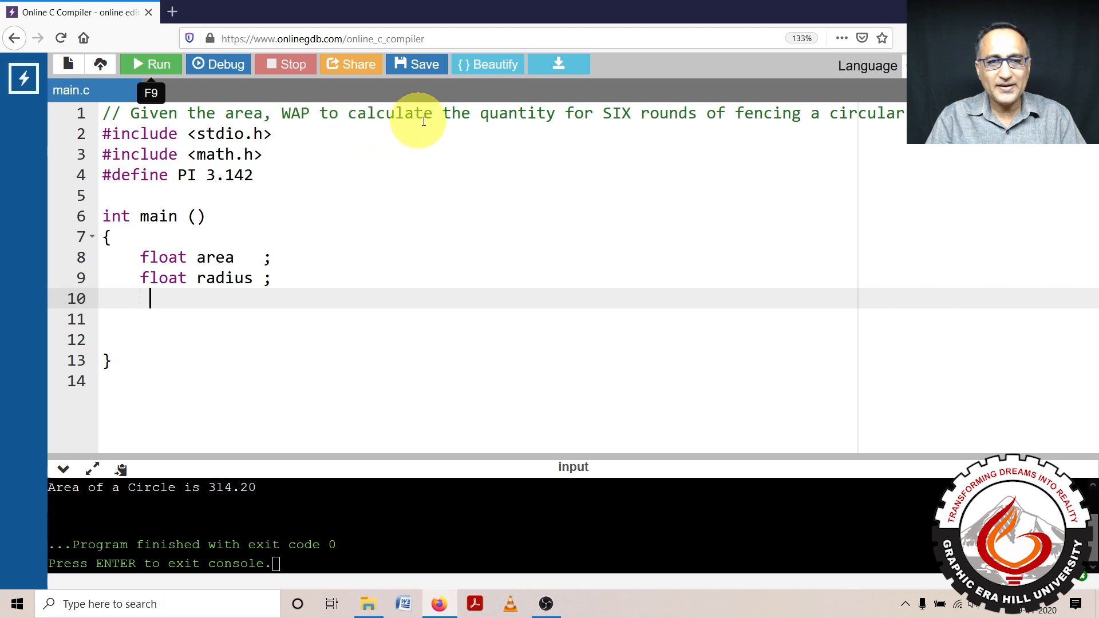
mouse_move(547, 120)
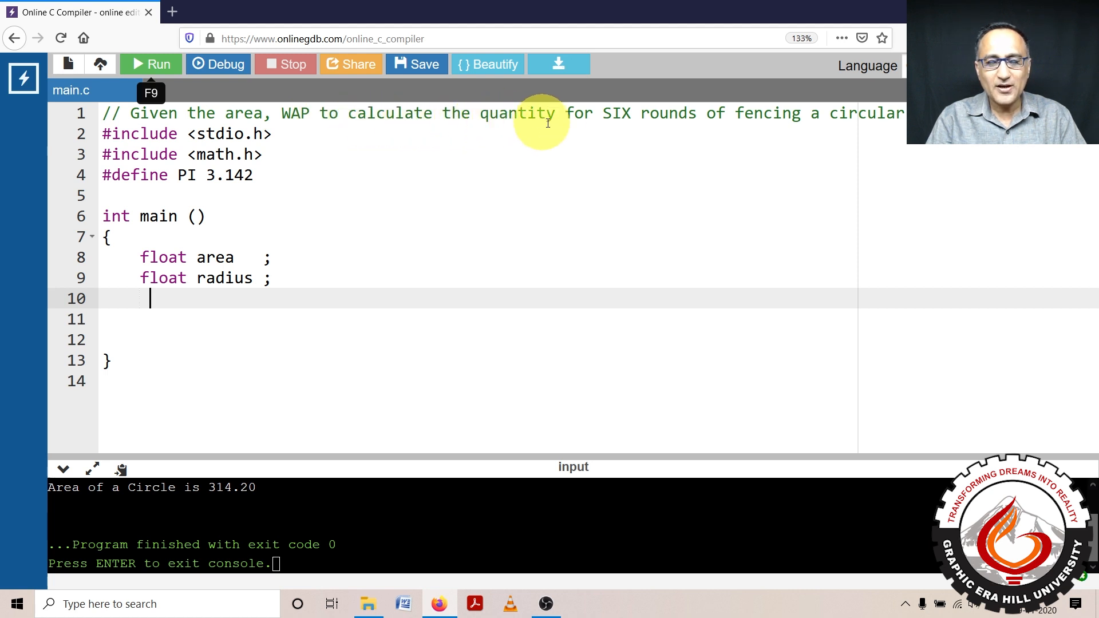
mouse_move(755, 124)
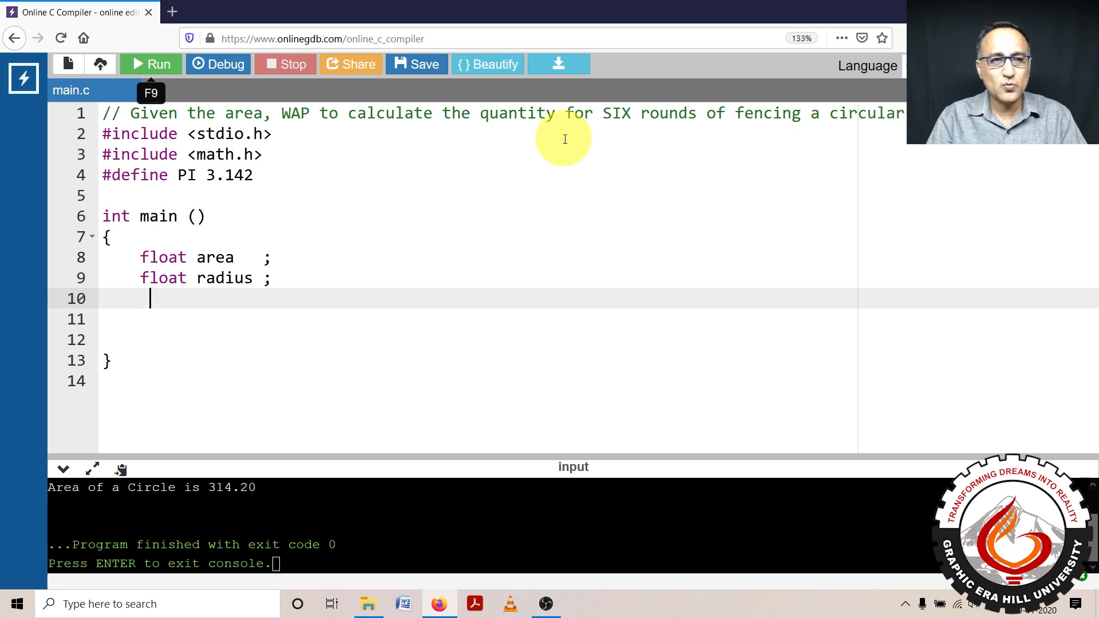
mouse_move(309, 121)
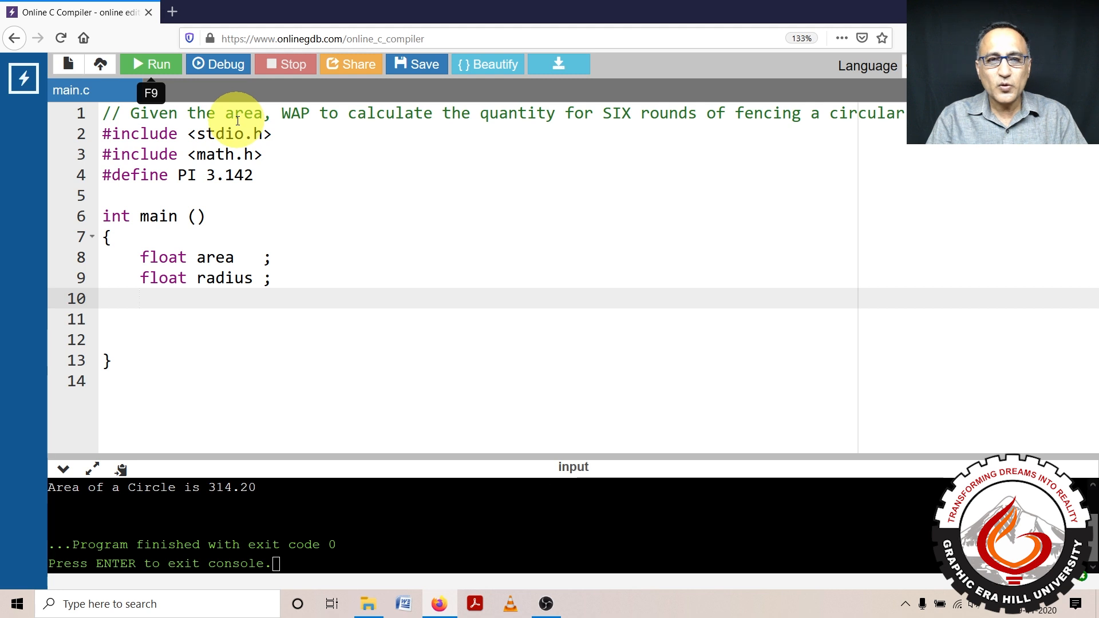
mouse_move(524, 114)
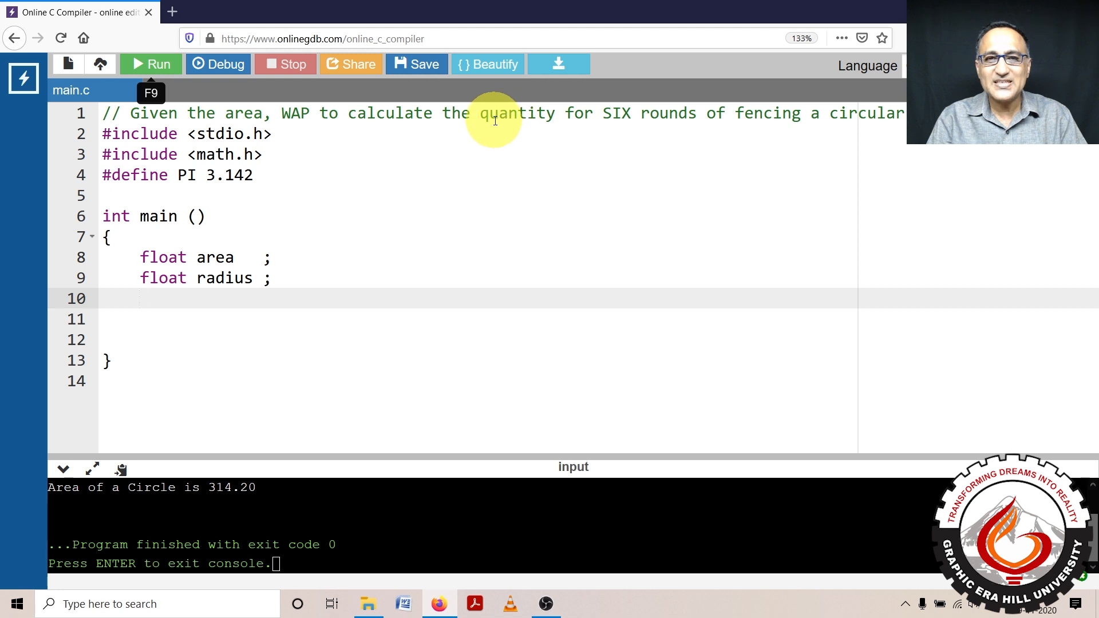
mouse_move(554, 125)
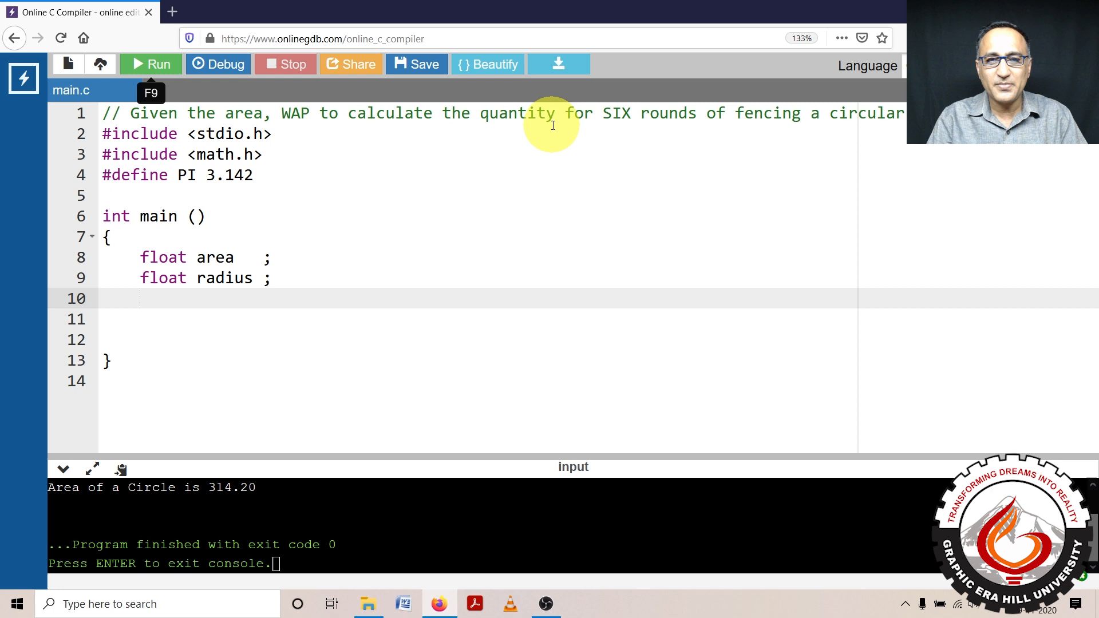
mouse_move(595, 123)
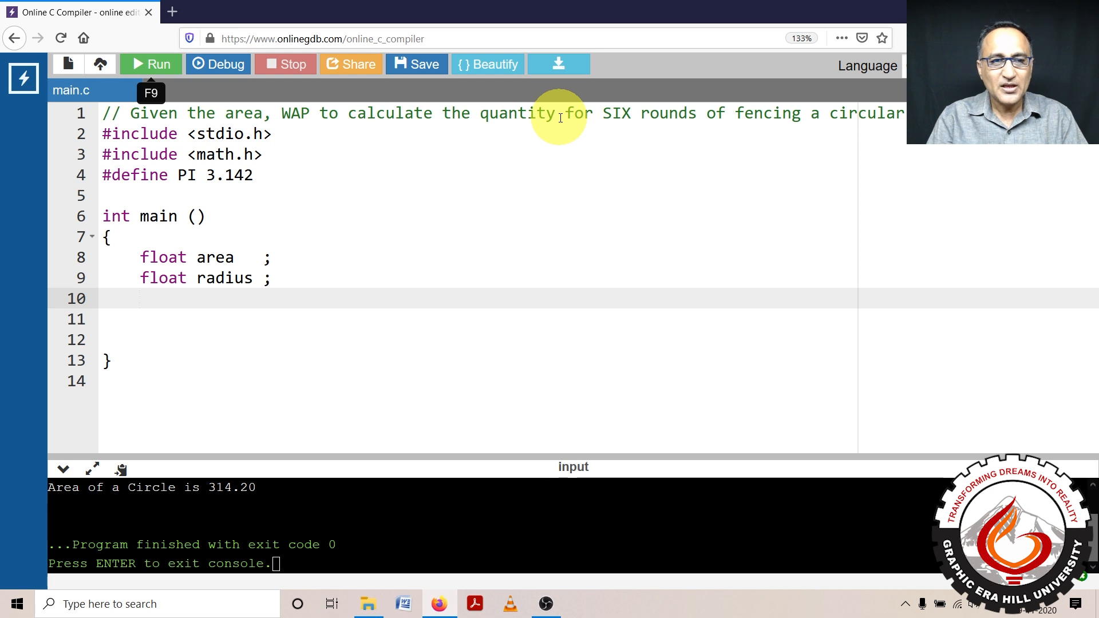
mouse_move(555, 117)
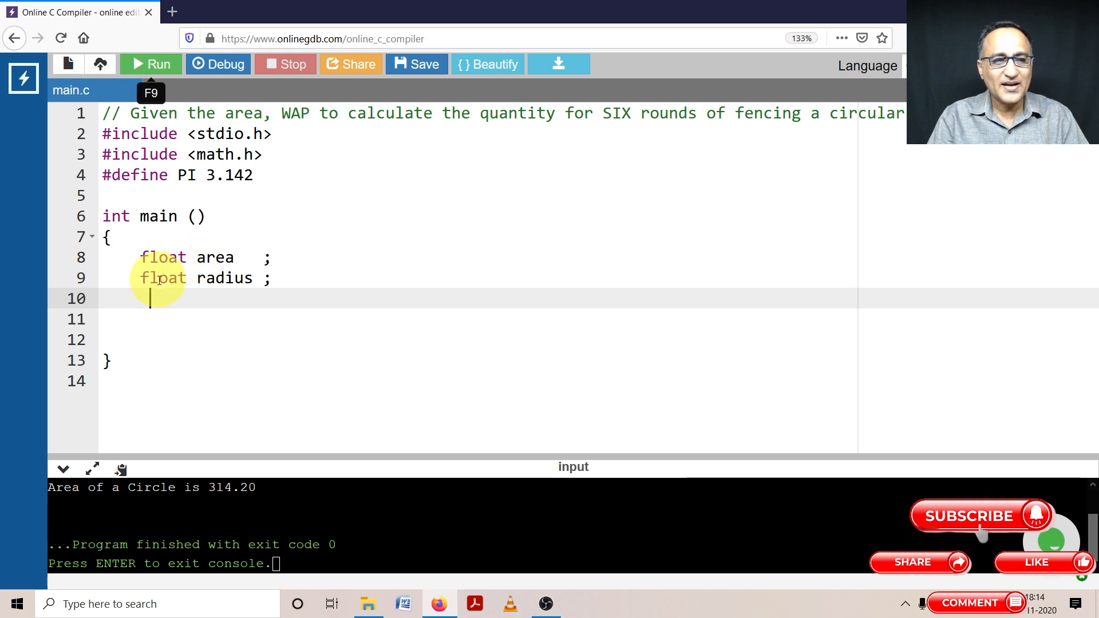
Step: Declare a float variable circum after the other declarations
type("float")
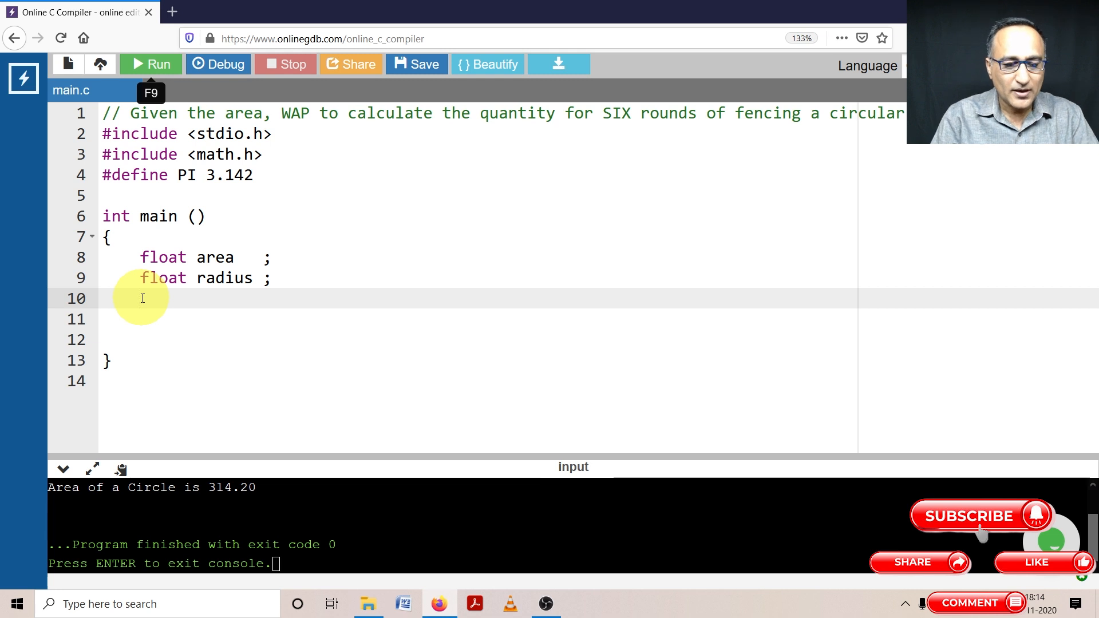
type("float cir")
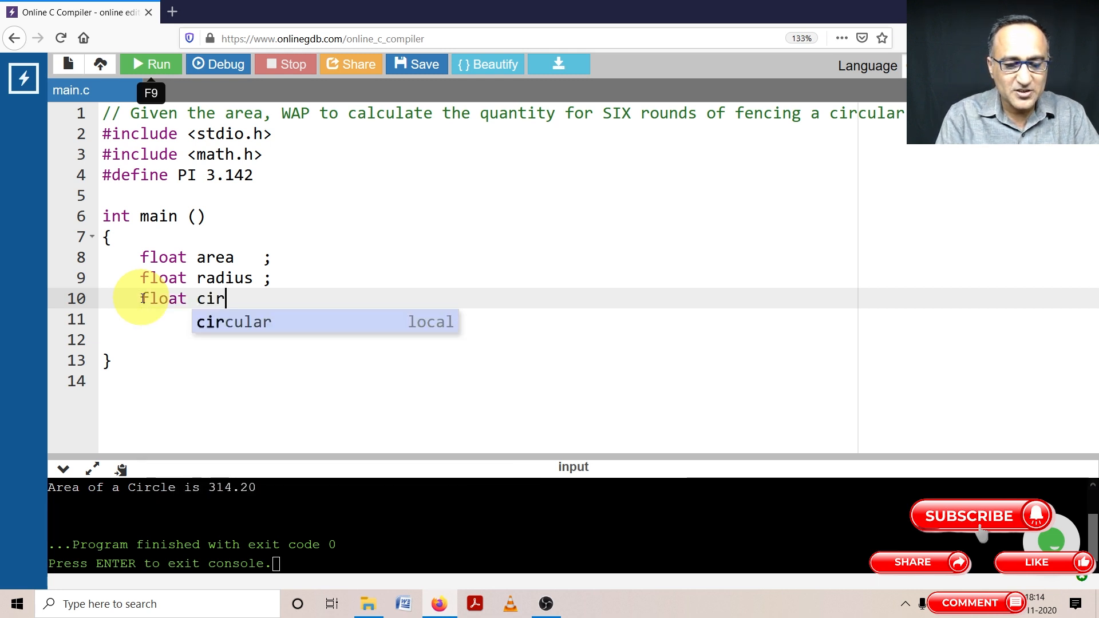
type("cum ;")
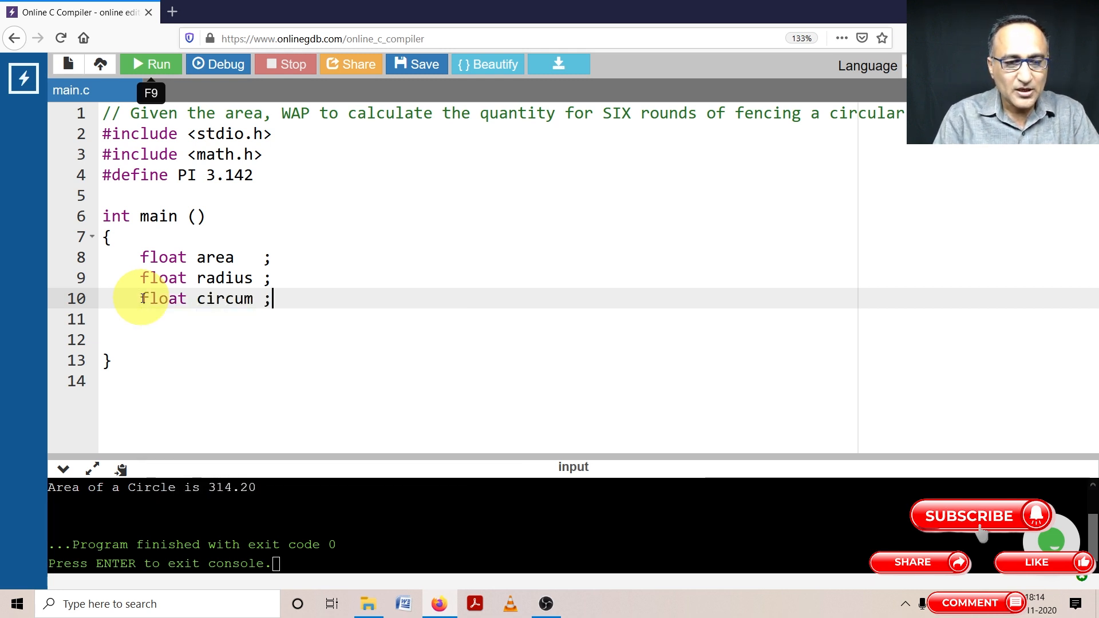
key("Enter")
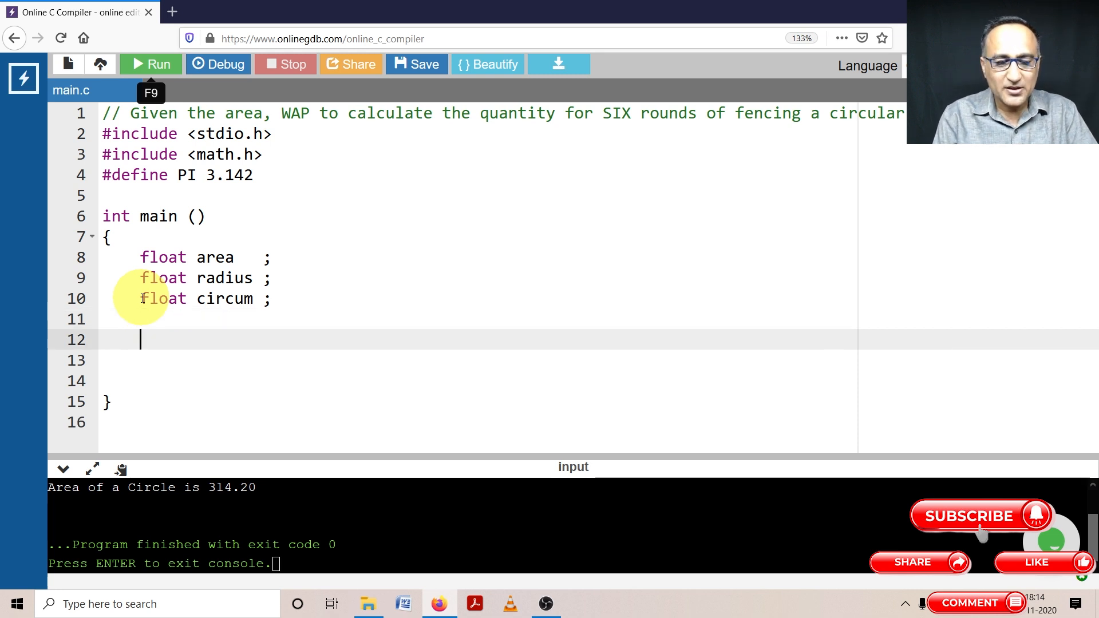
Step: Write a printf prompting "Enter the area of the stadium \n"
type("printf (")
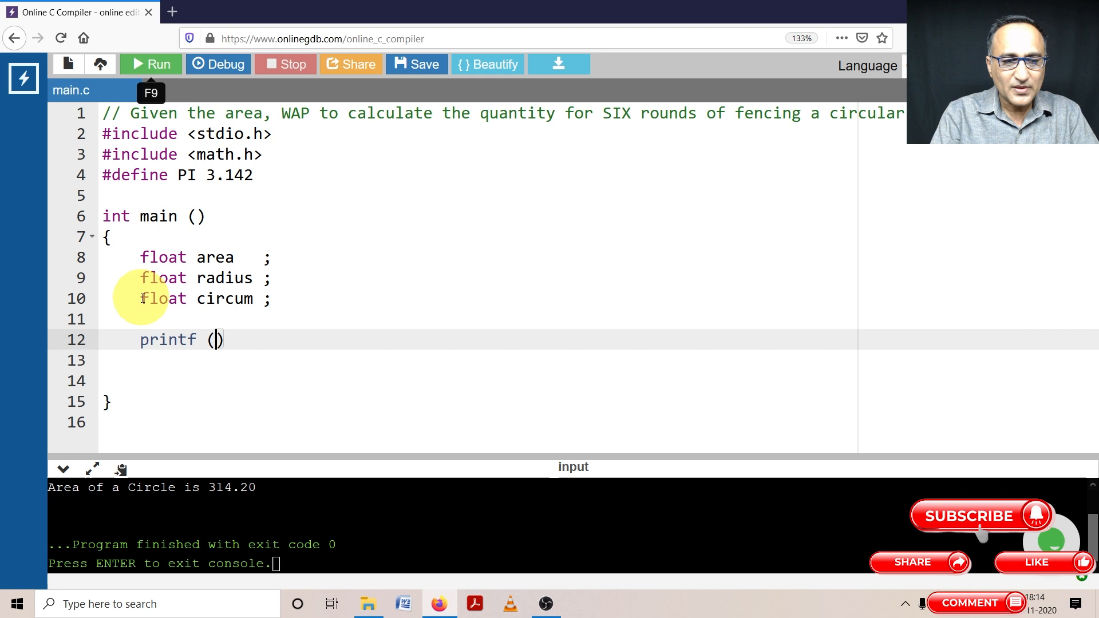
type("\"Enter \"")
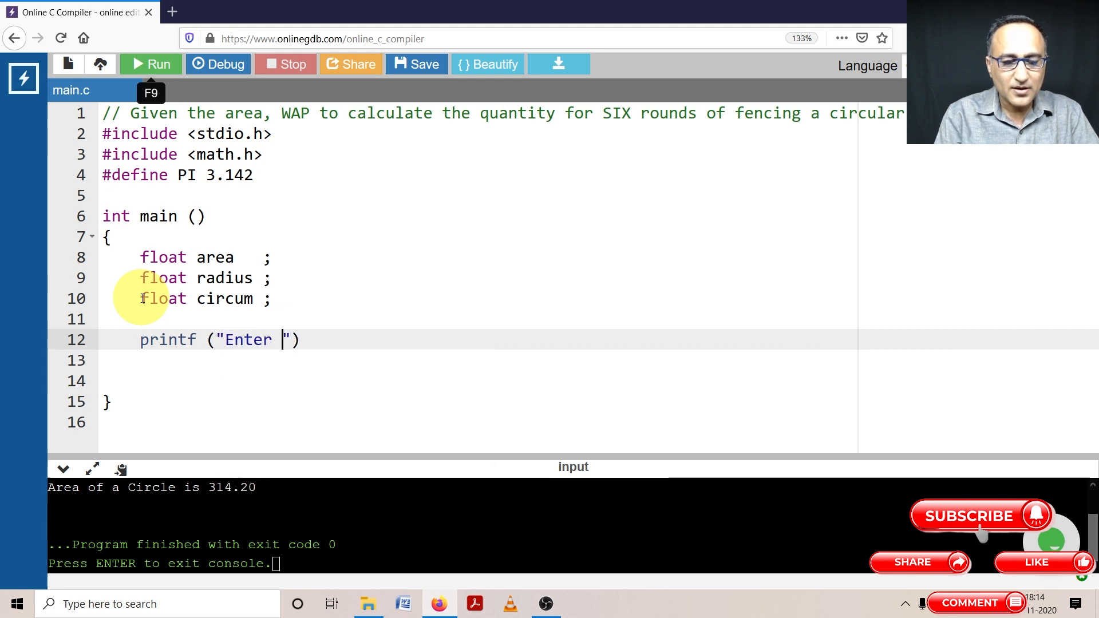
type("the area of the stadium")
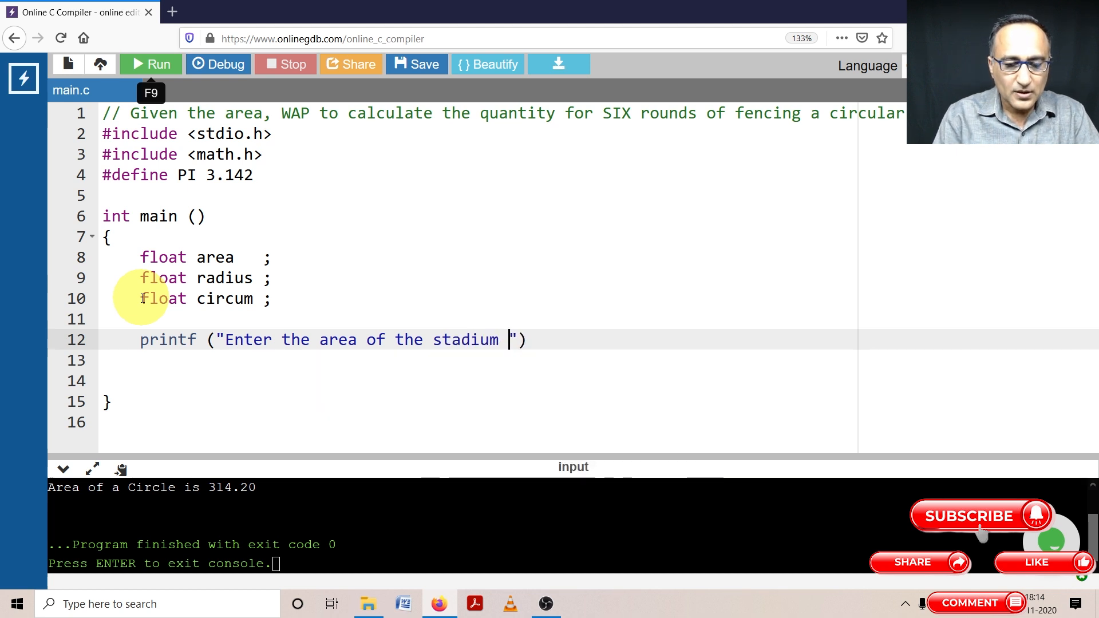
type("\\n")
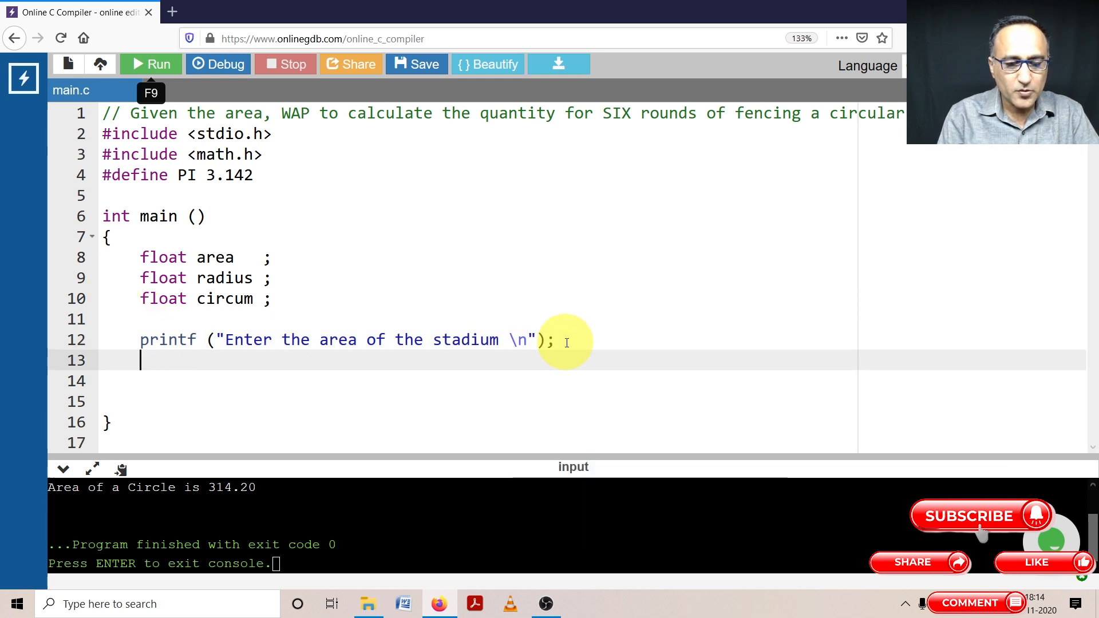
Step: Read the area with scanf("%f", &area); and begin the radius line
type("scanf")
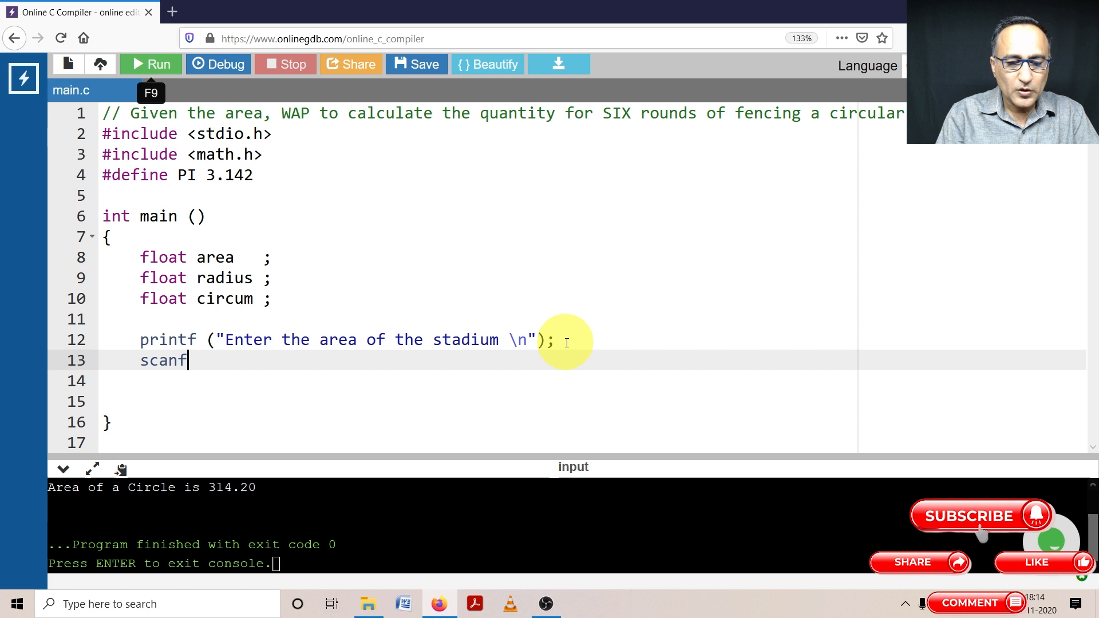
type("()")
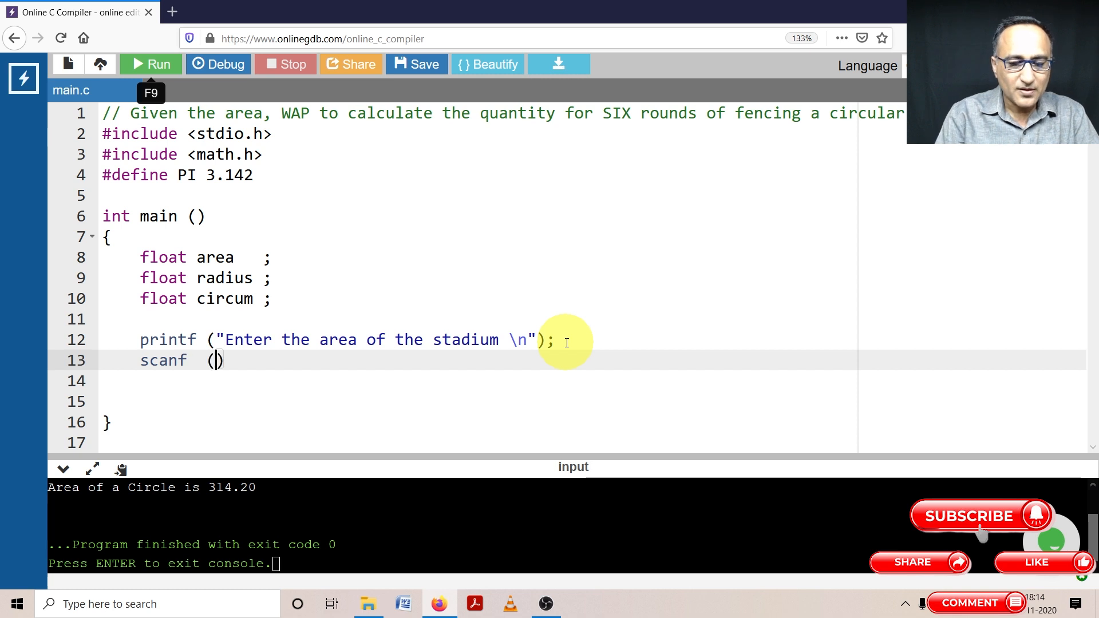
type("\"%\"")
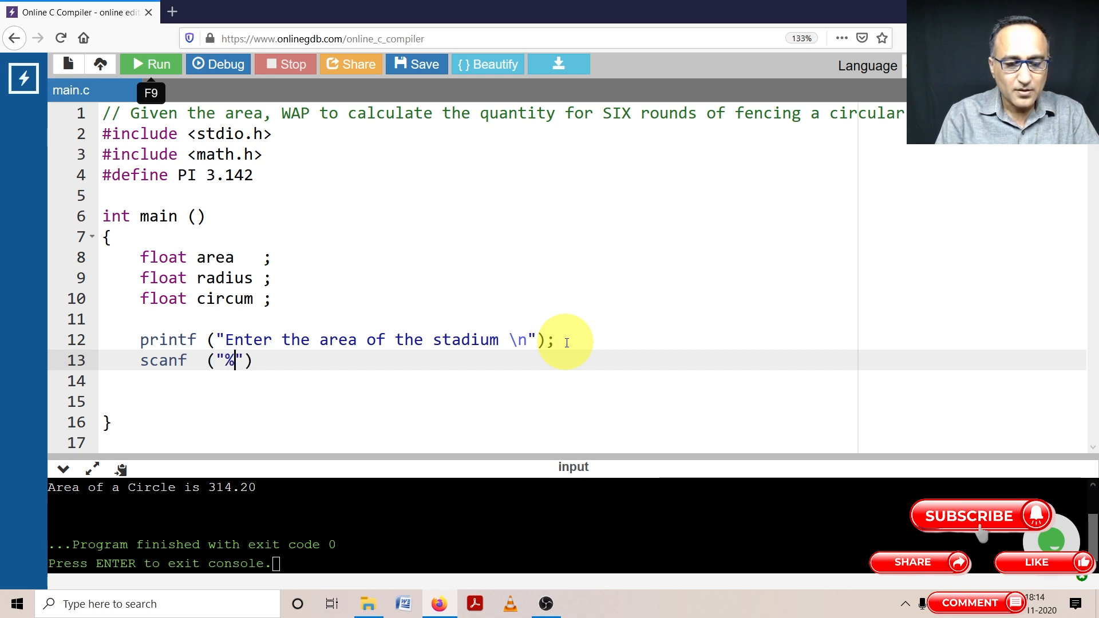
type("f")
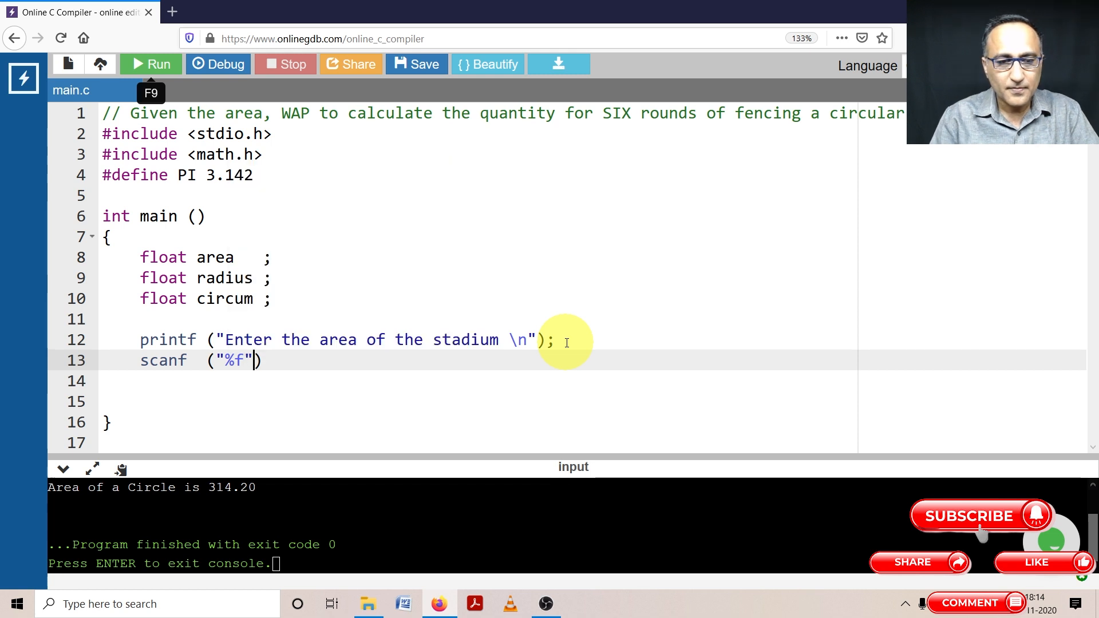
type(", &")
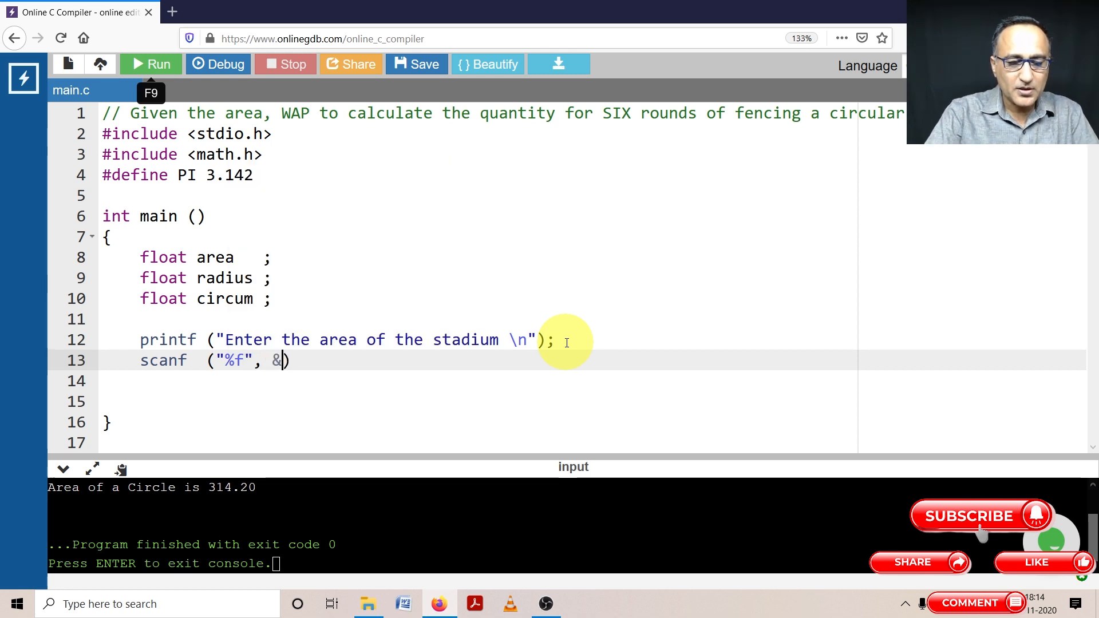
type("area")
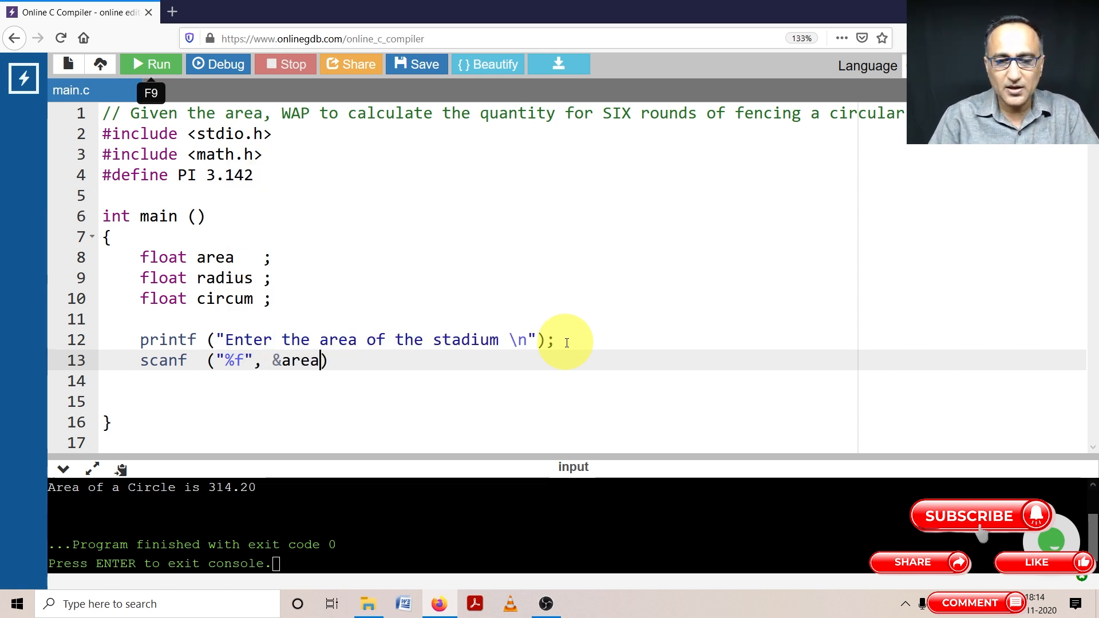
type(");")
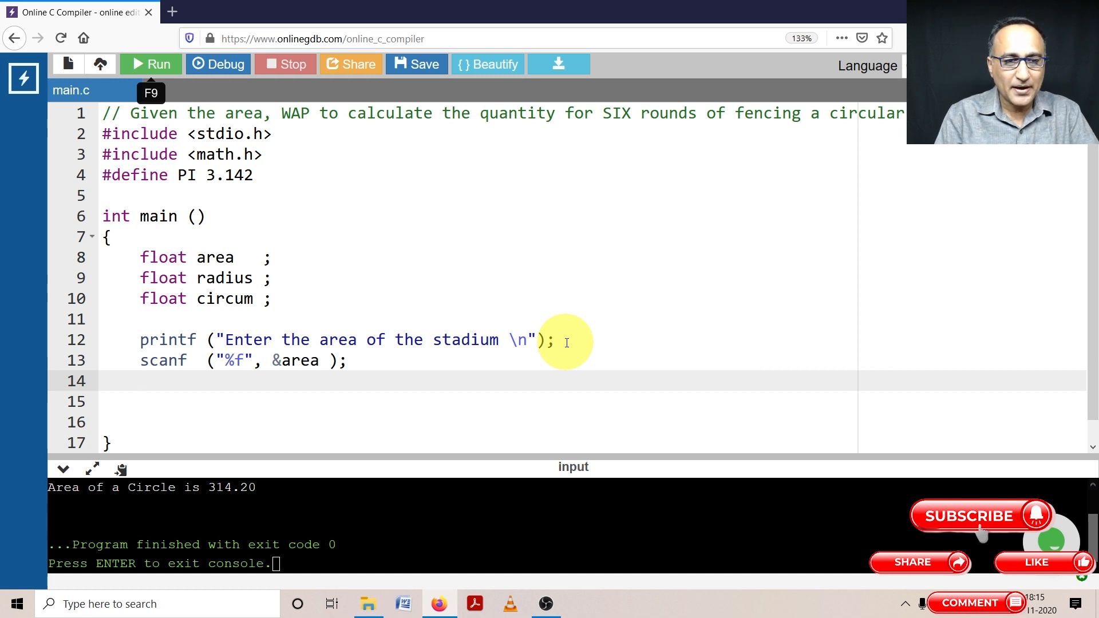
type("radius")
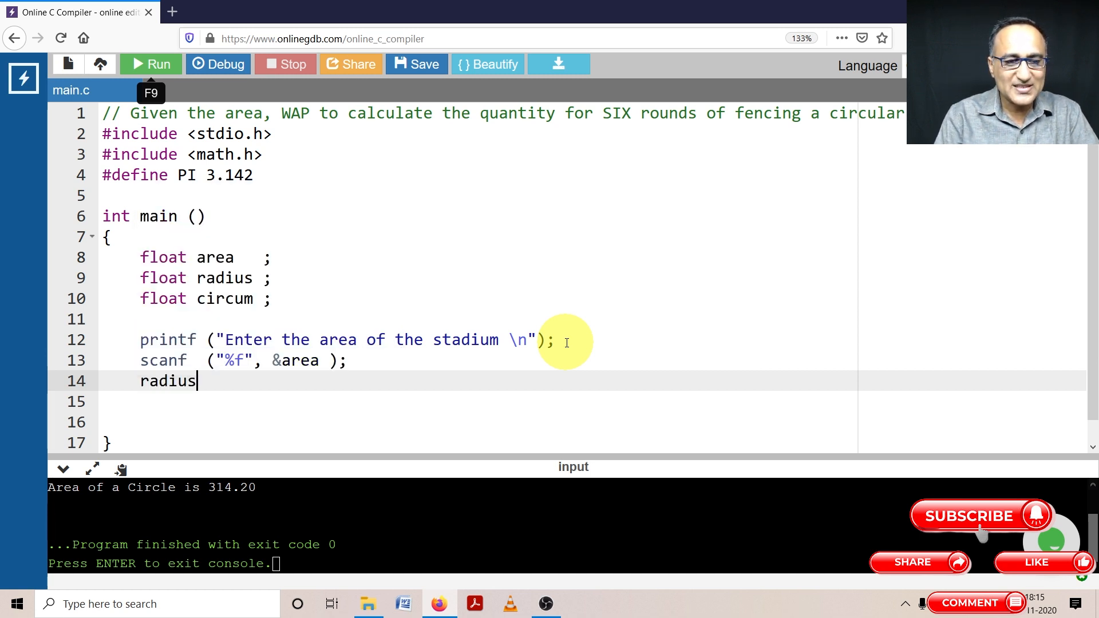
mouse_move(482, 369)
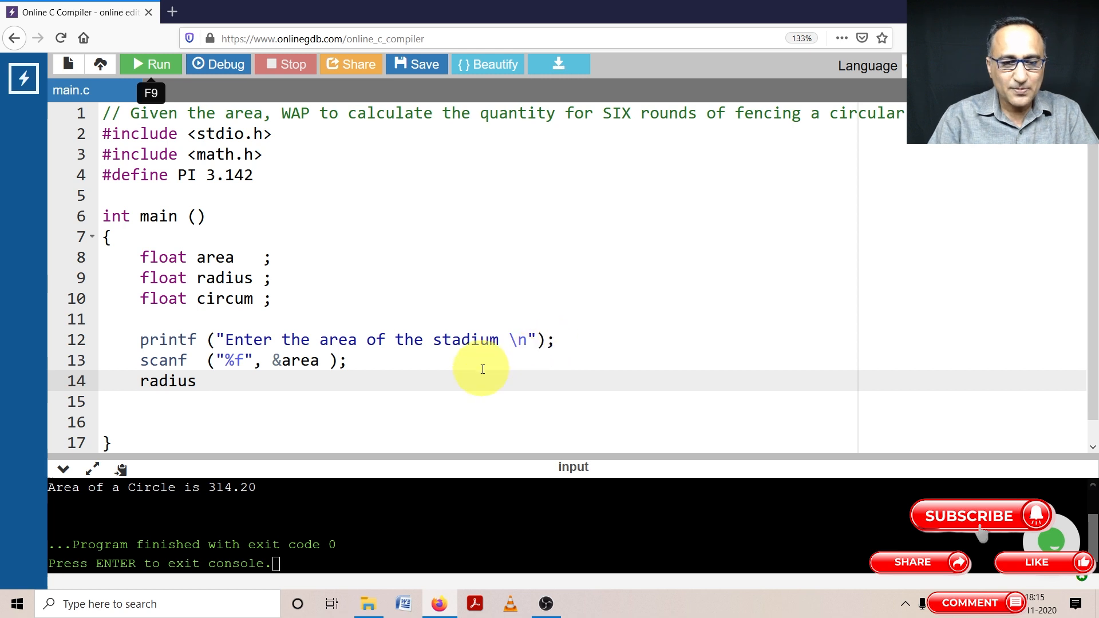
Step: Complete the statement radius = sqrt (area/PI); after a blank line
key("Enter")
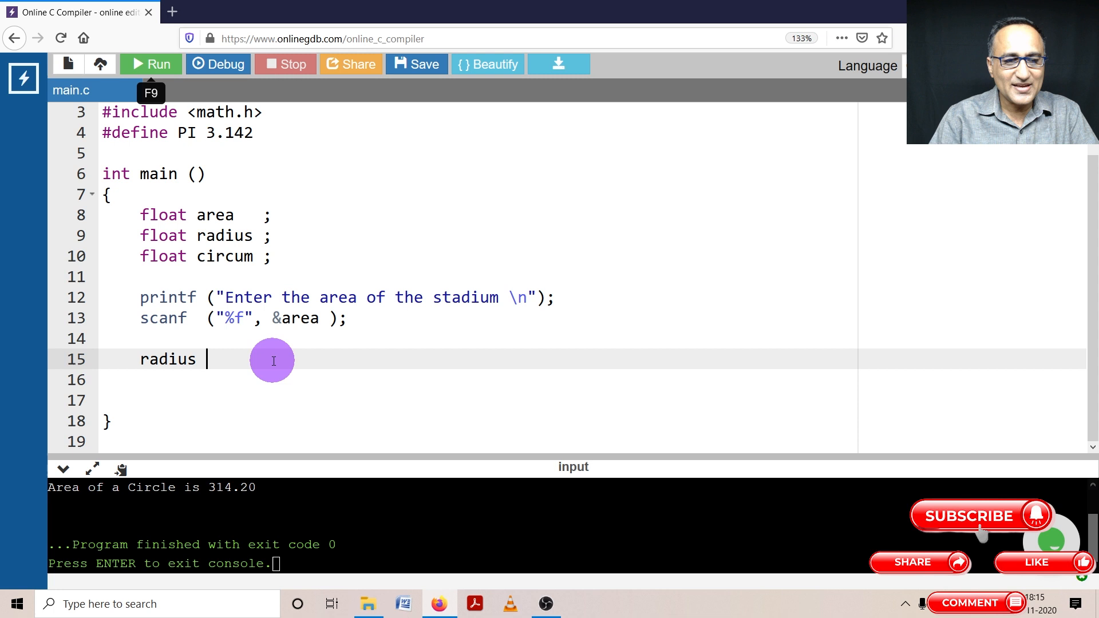
type("=")
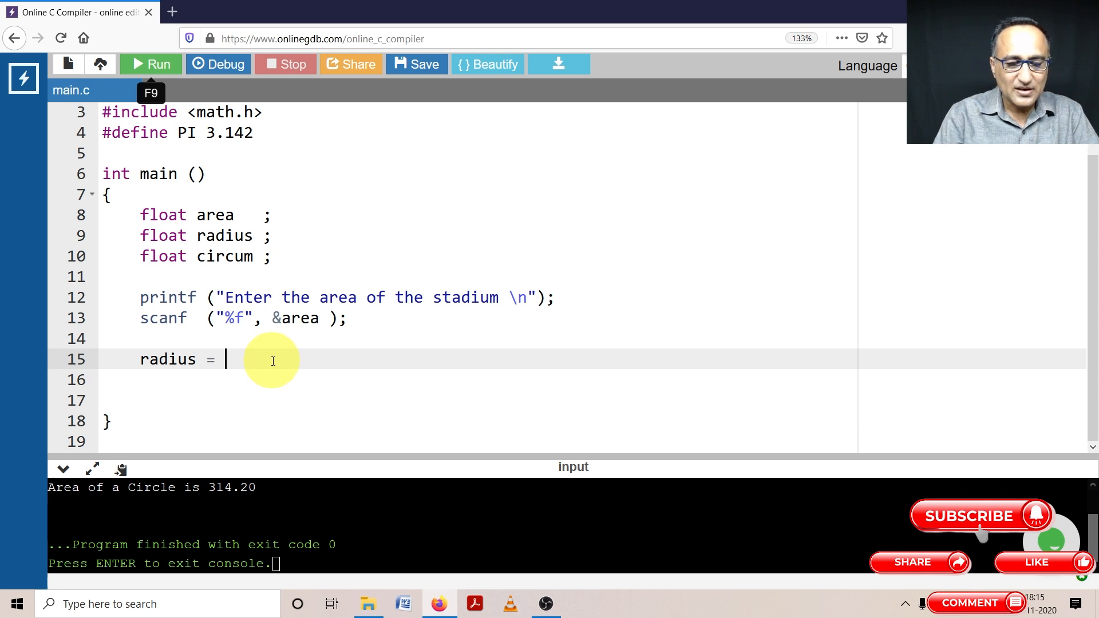
type("sqrt ()")
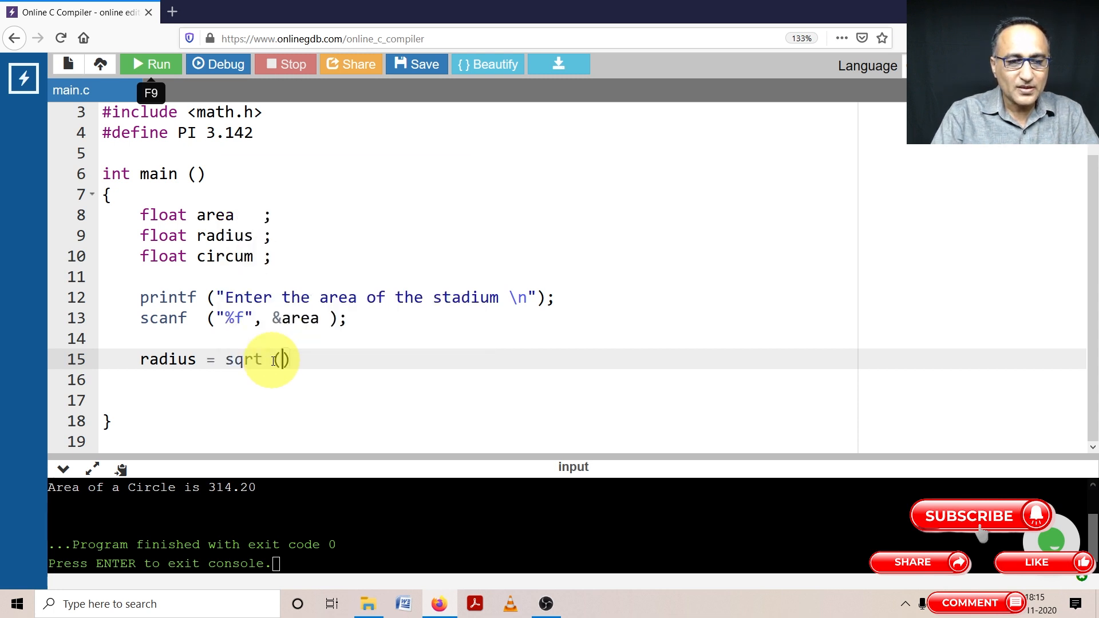
type("area")
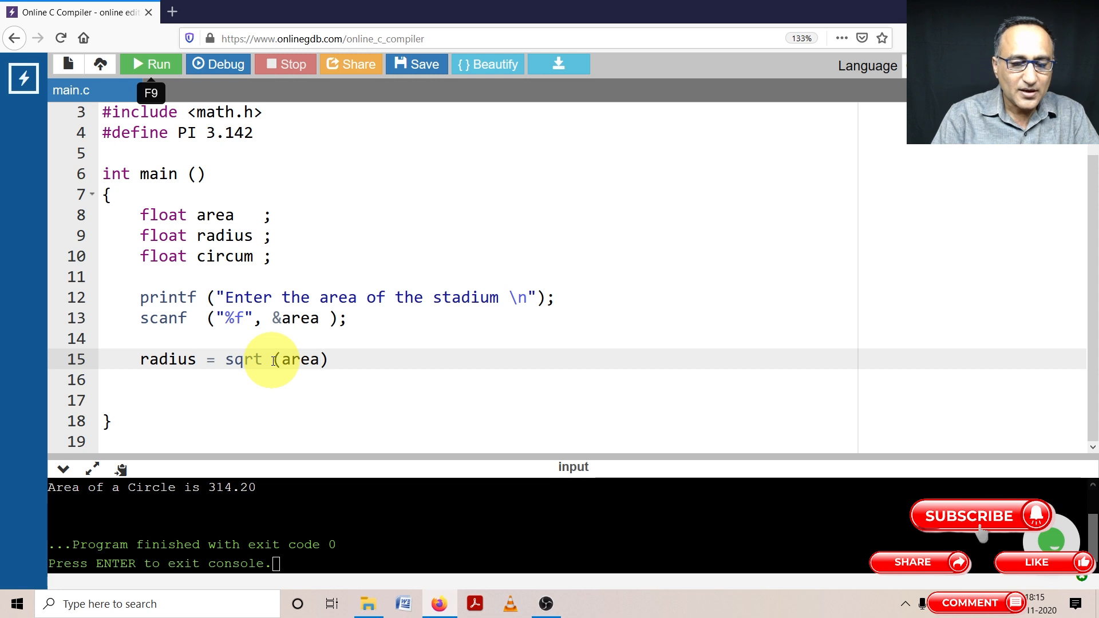
type("/P")
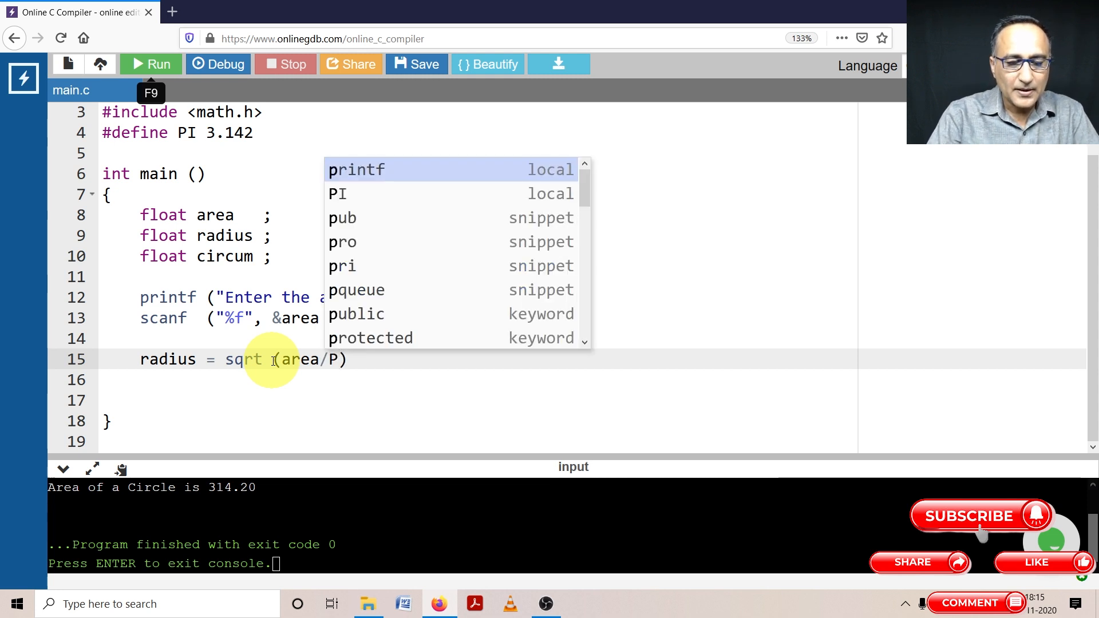
type("I")
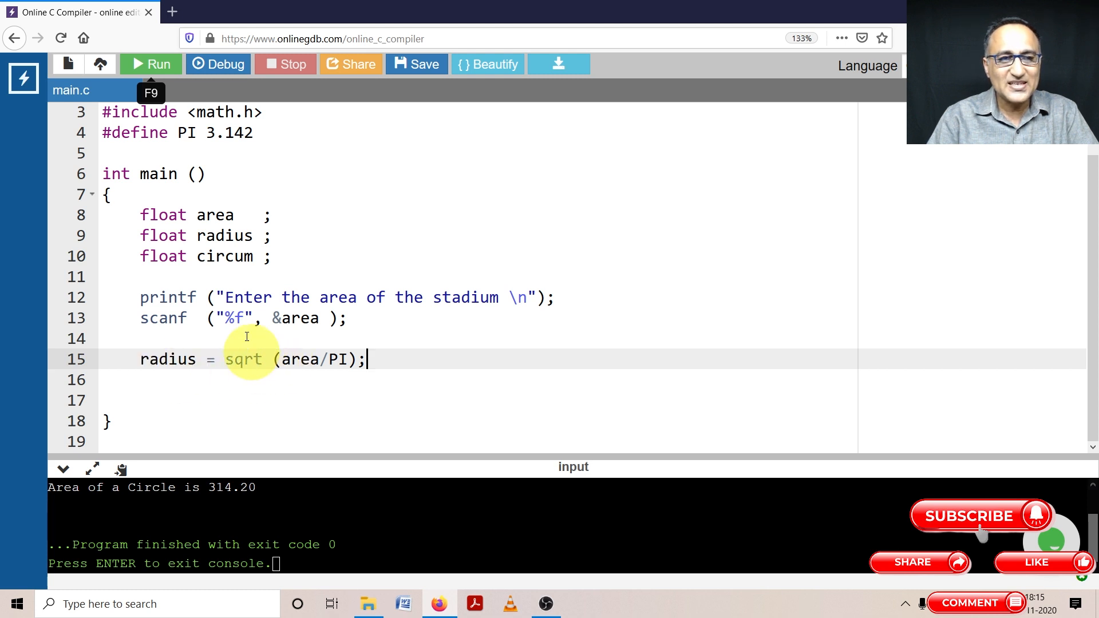
mouse_move(306, 319)
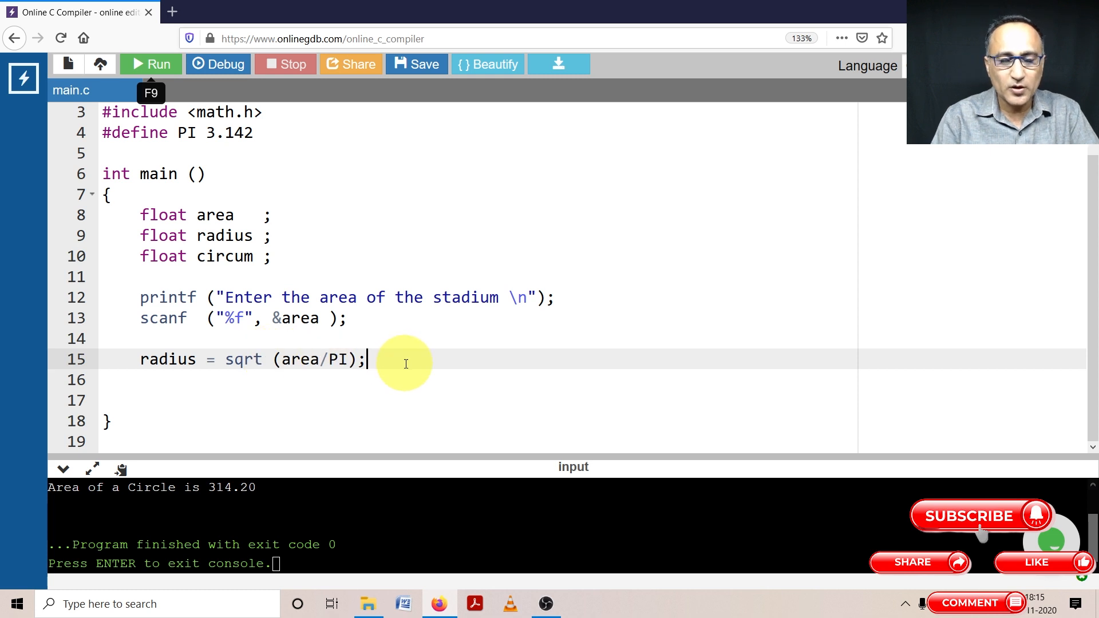
Step: Compute circum = 2 * PI * radius, multiply it by 6, and begin a printf
type("circum")
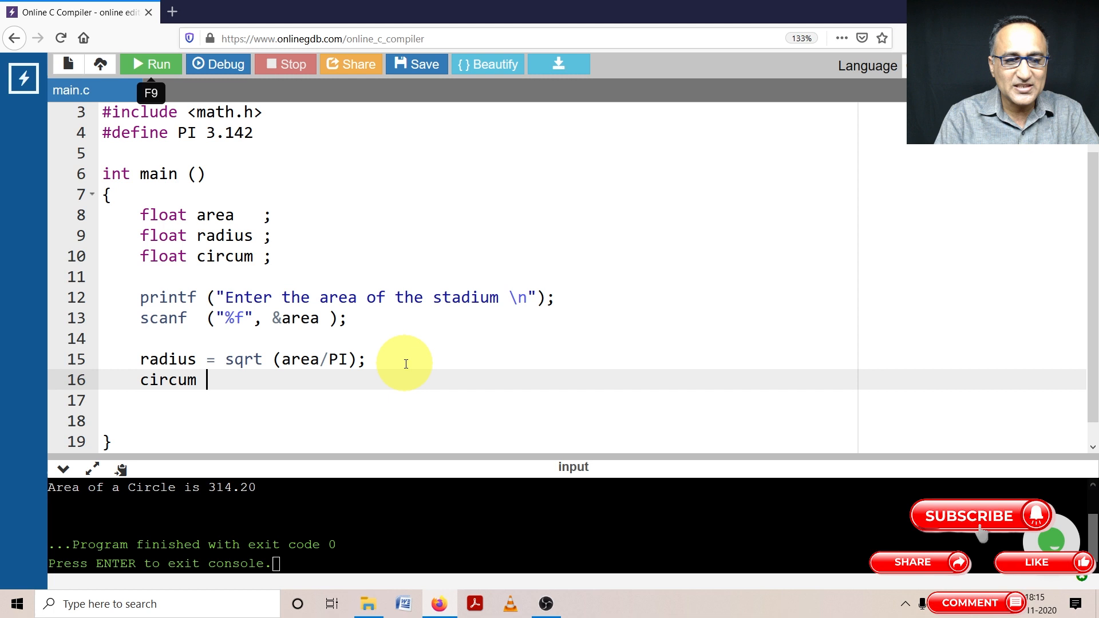
type("= 2")
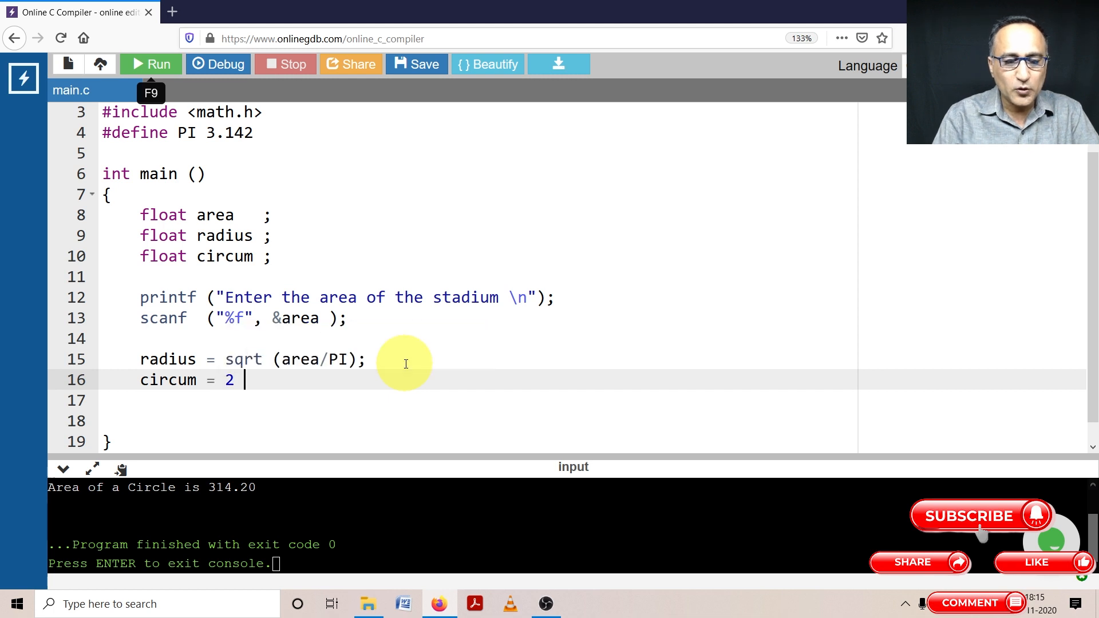
type("* PI * radius ;")
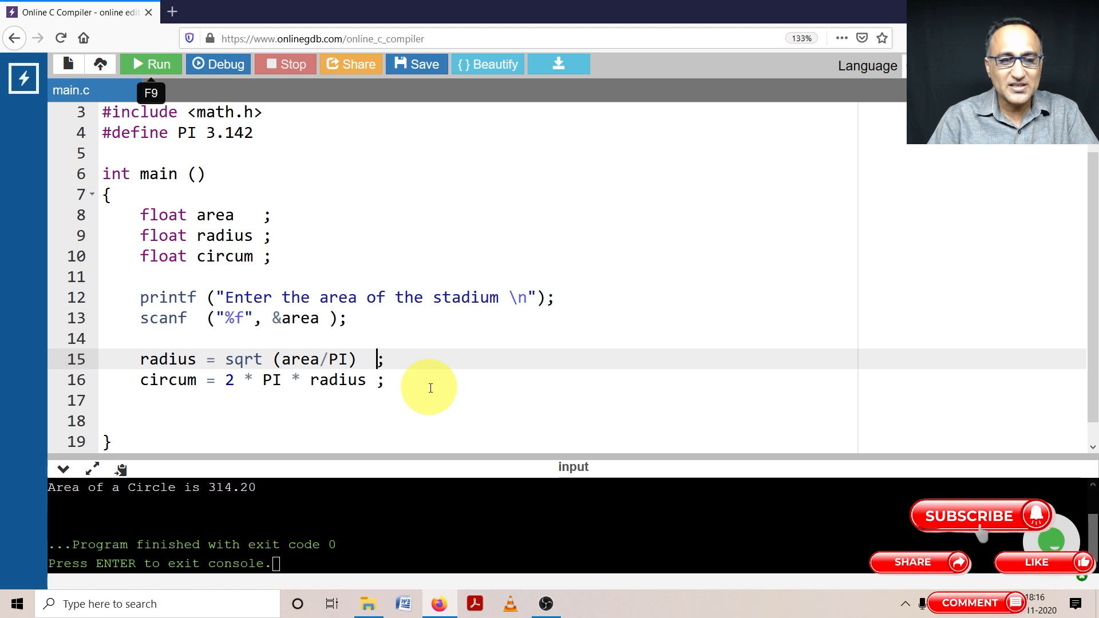
type("circum = circum *")
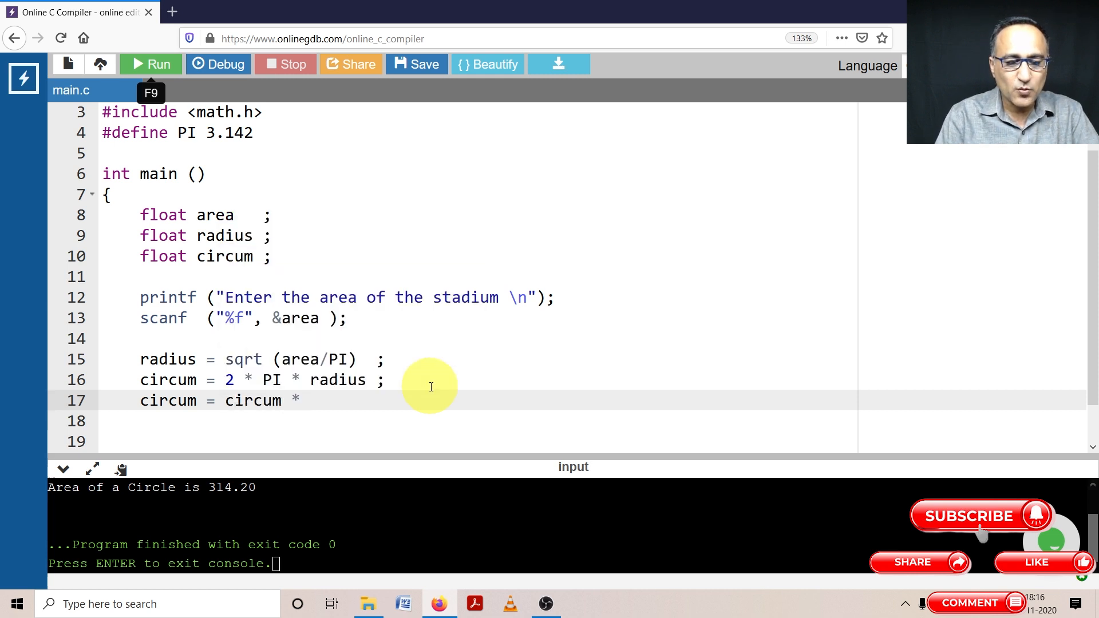
type("6 ;")
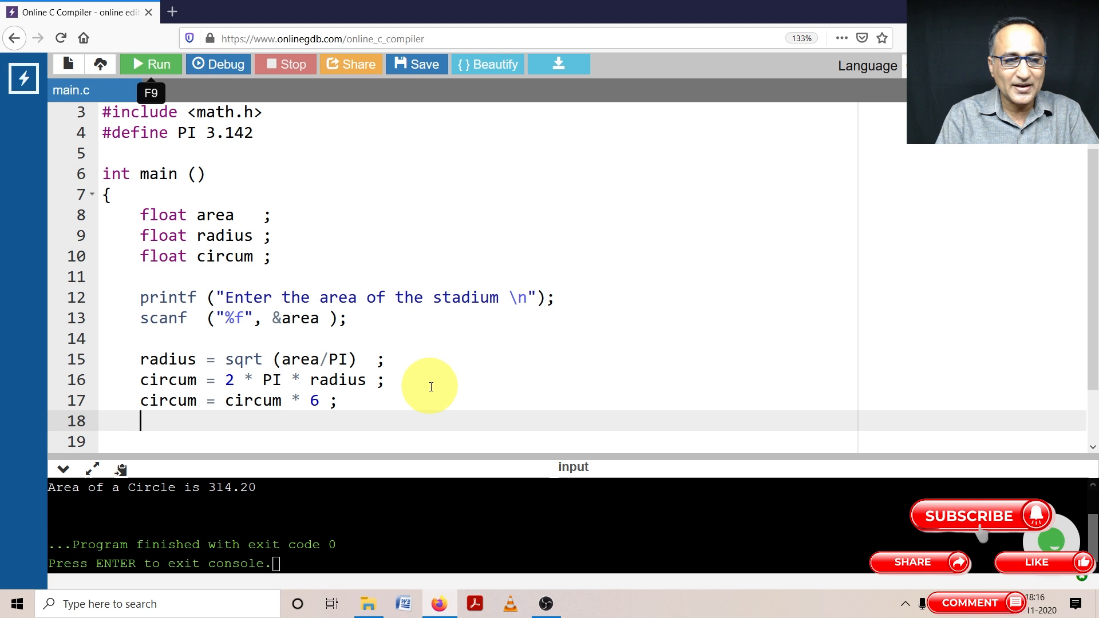
type("printf (\"")
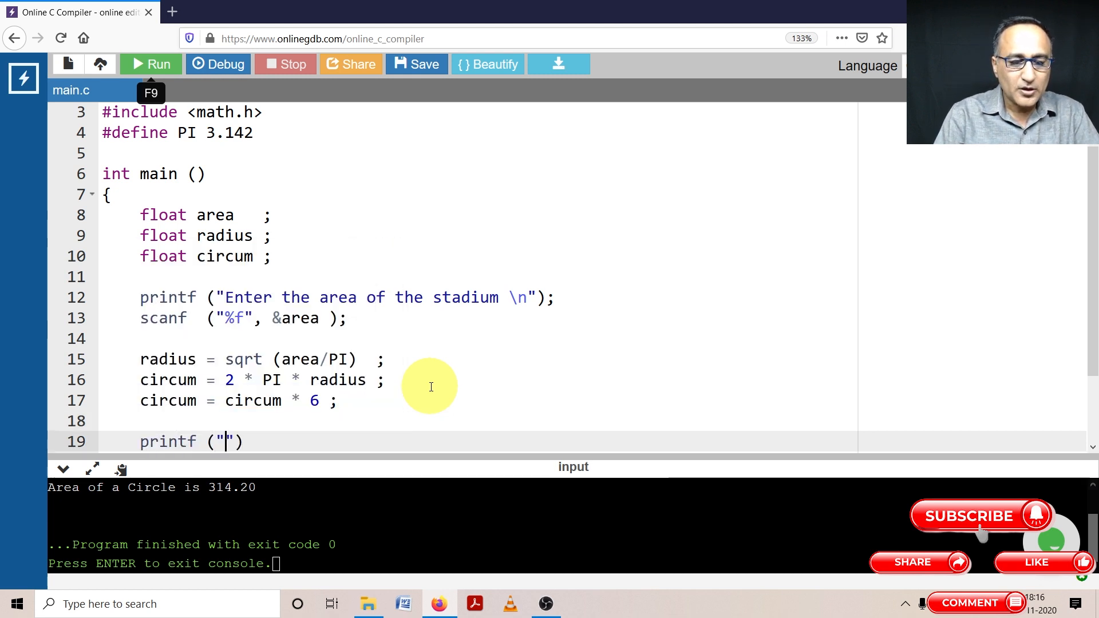
Step: Write the message "Total Wire quantity required is %6.2\n", fixing a typo
type("Total Wi")
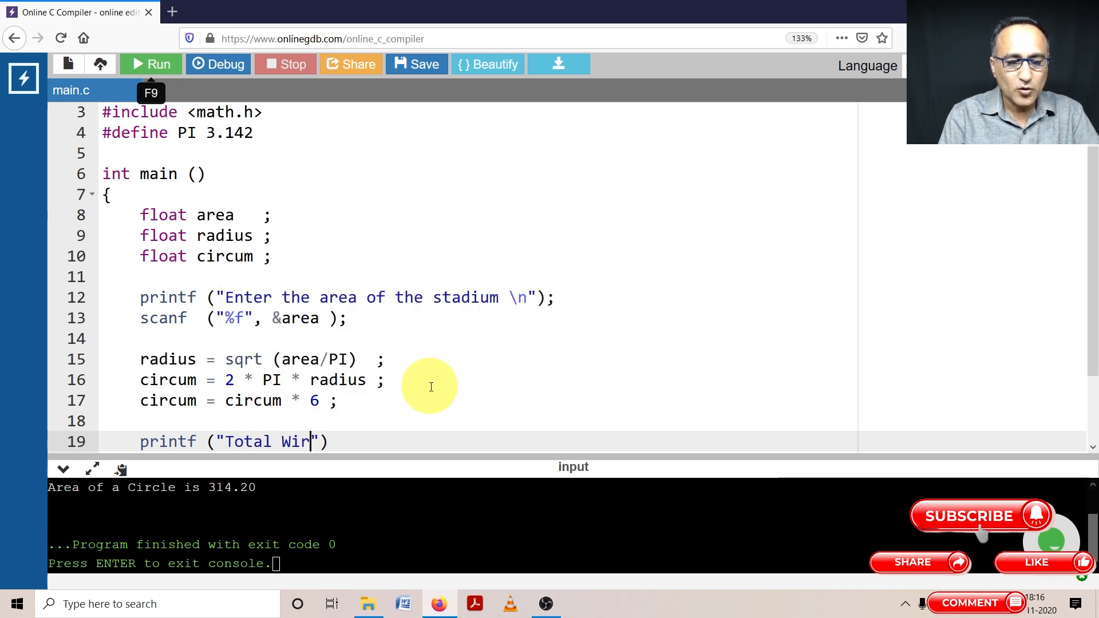
type("re reu")
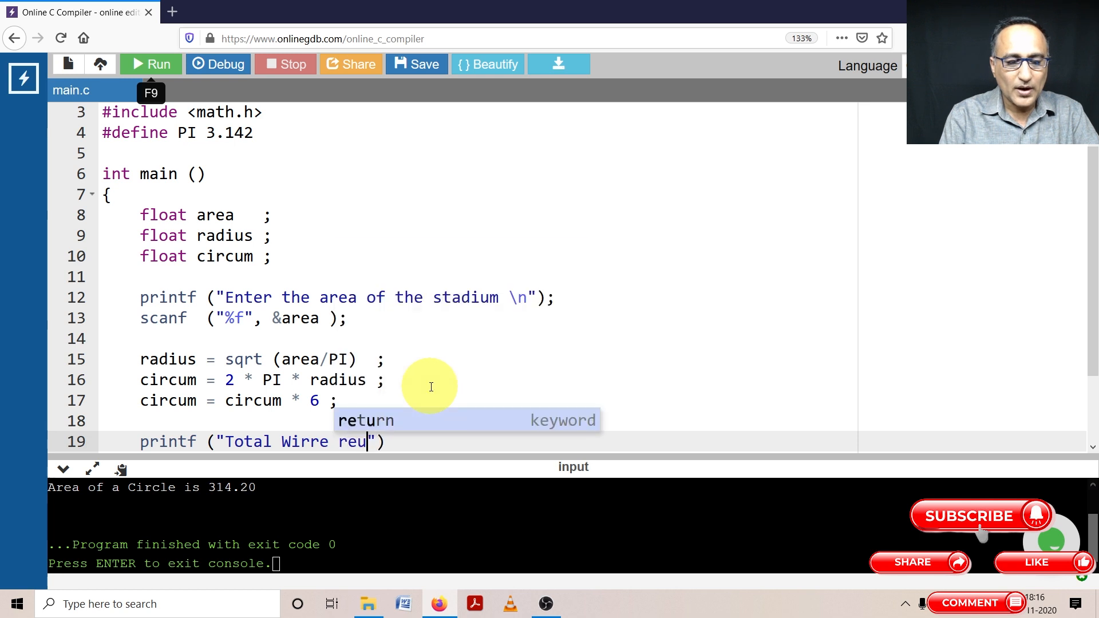
key("Backspace")
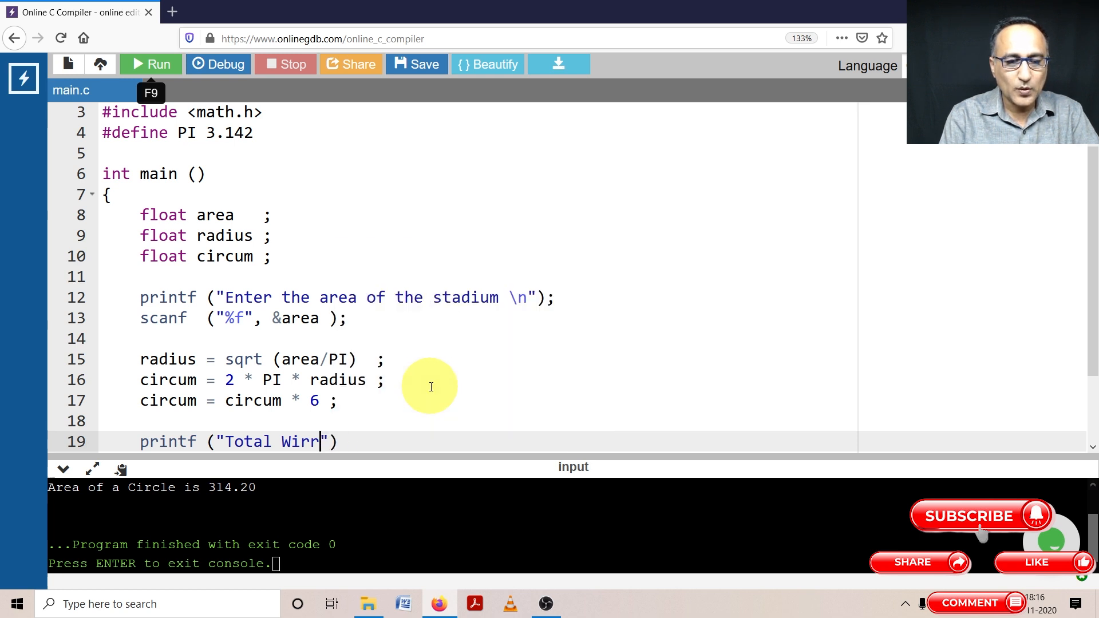
type("e quantity")
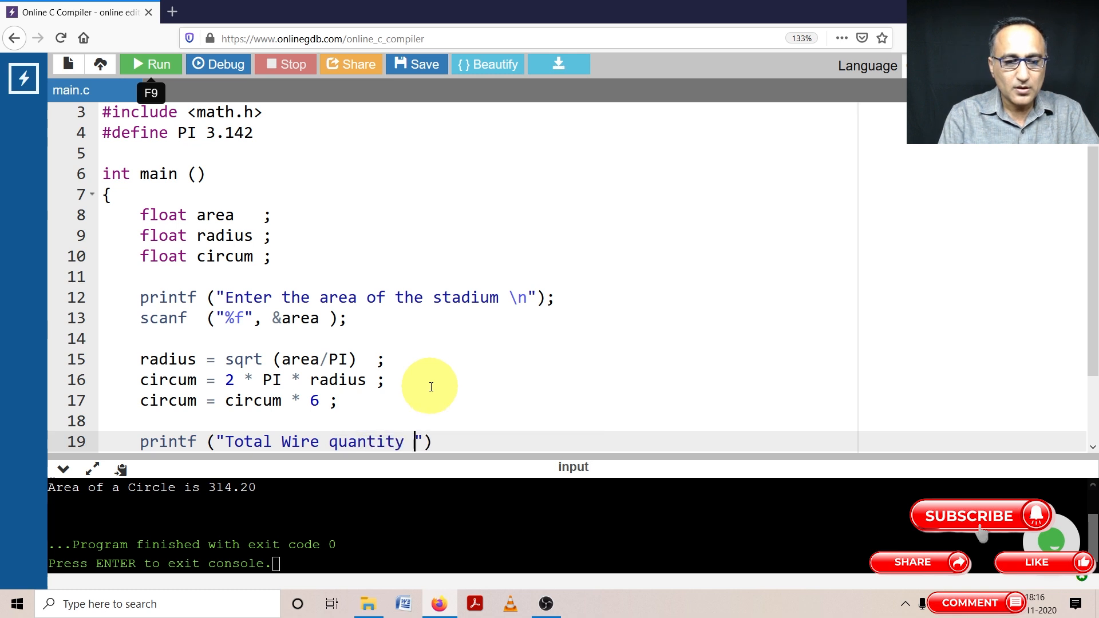
type("required is")
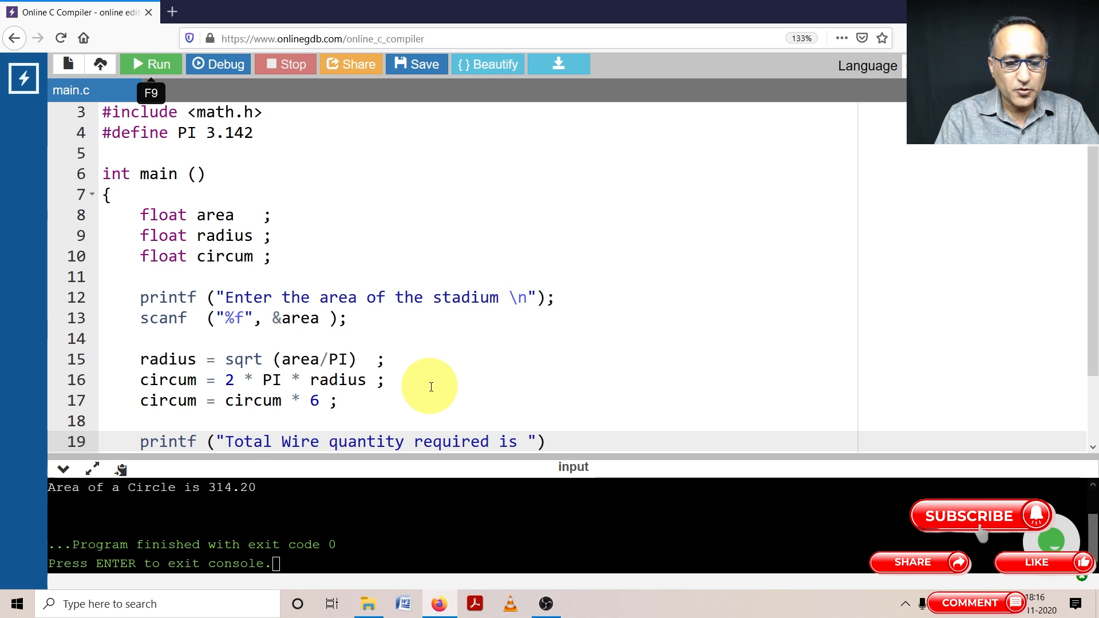
type("%6.")
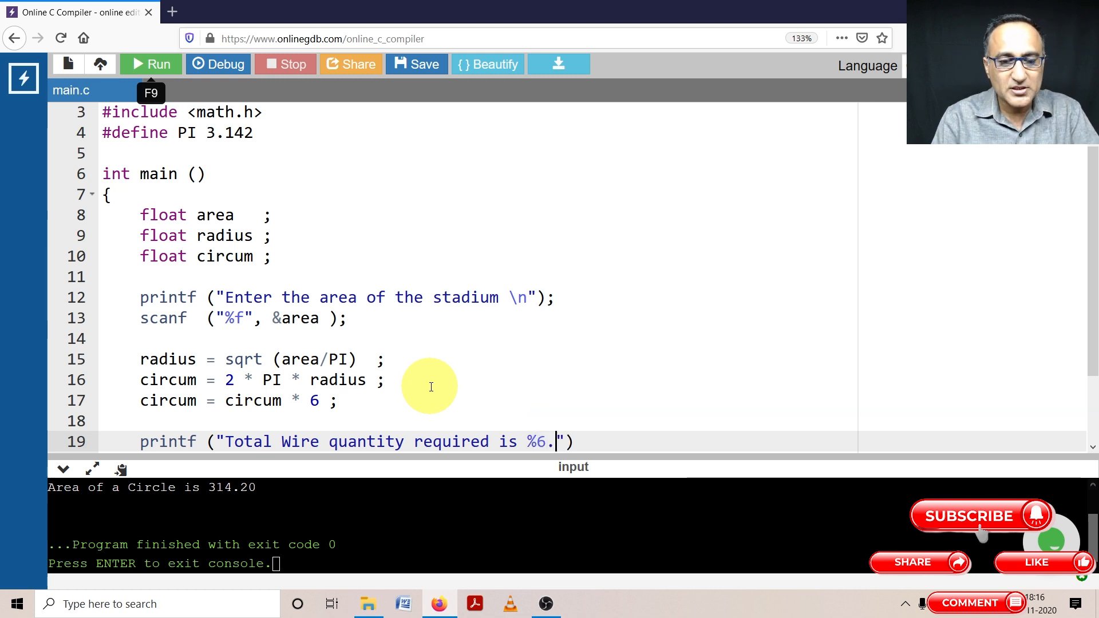
type("2\\n")
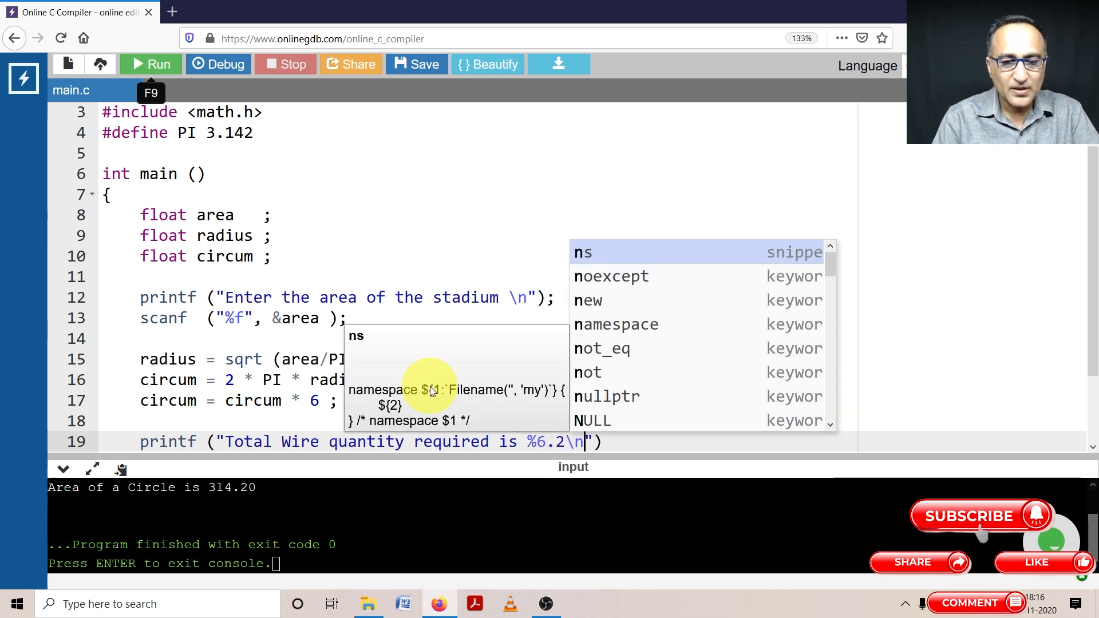
Step: Pass circum as the printf argument and end the statement with a semicolon
type(",")
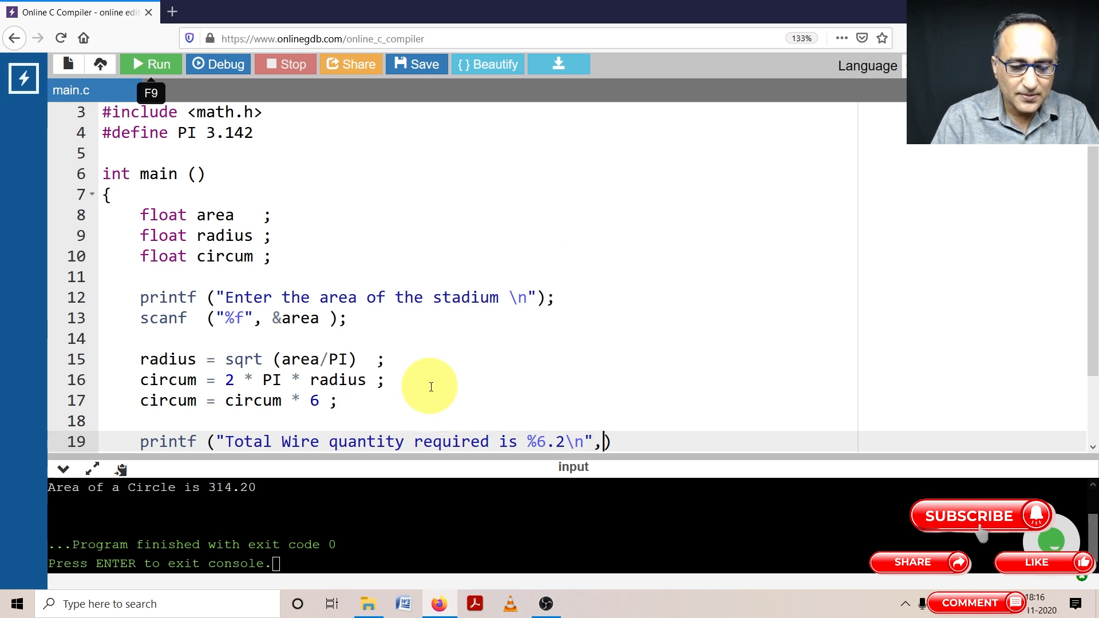
type("circum")
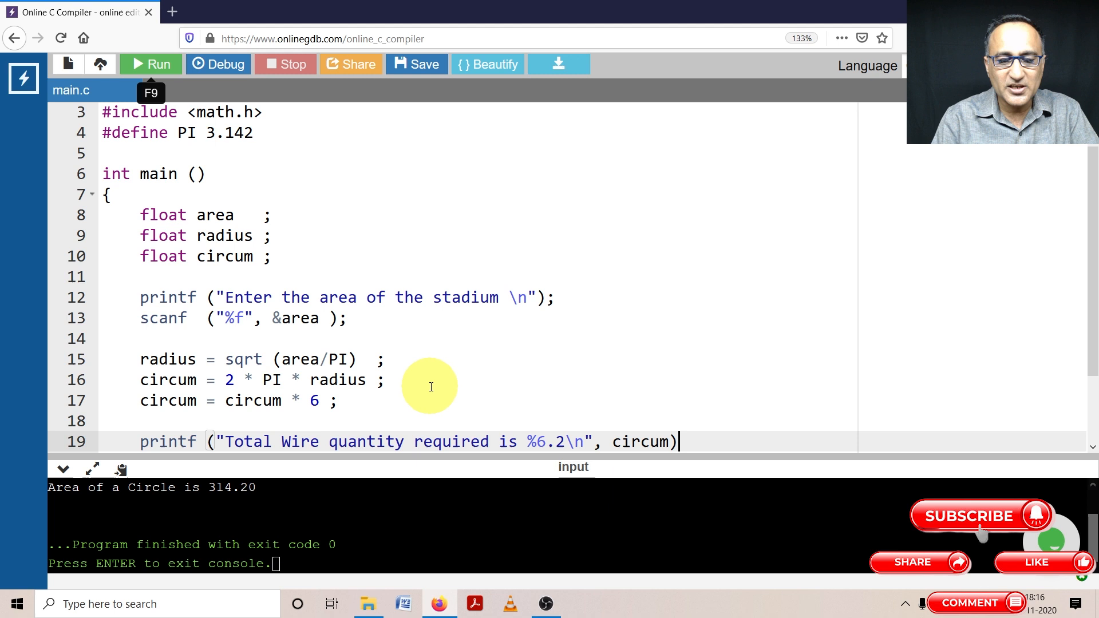
type(";")
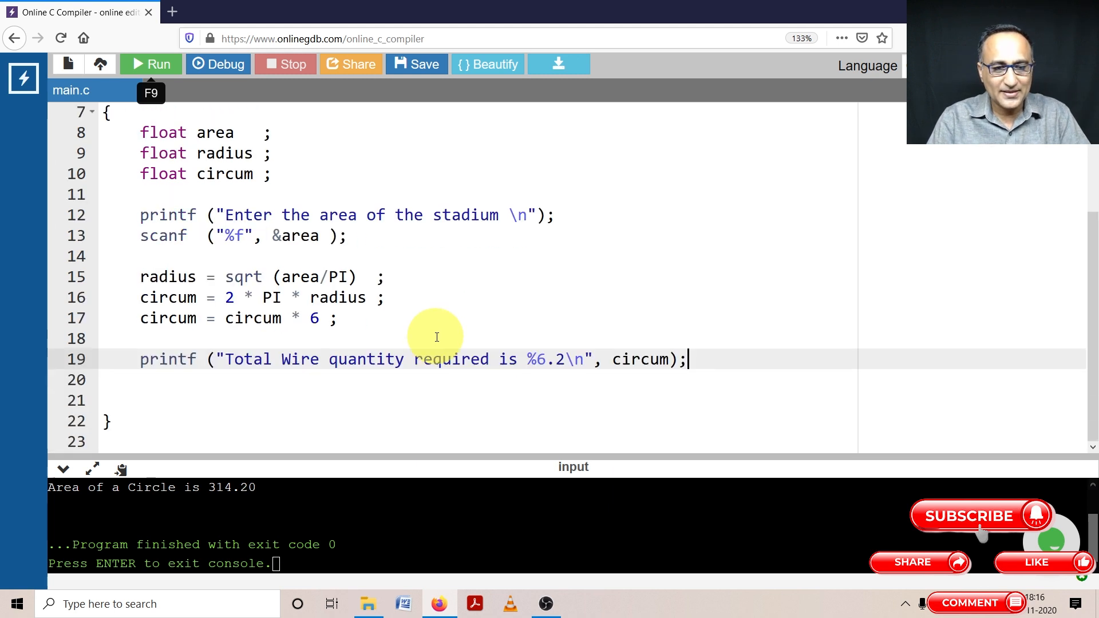
Step: Add return 0 ; on line 21 at the end of main
left_click(192, 401)
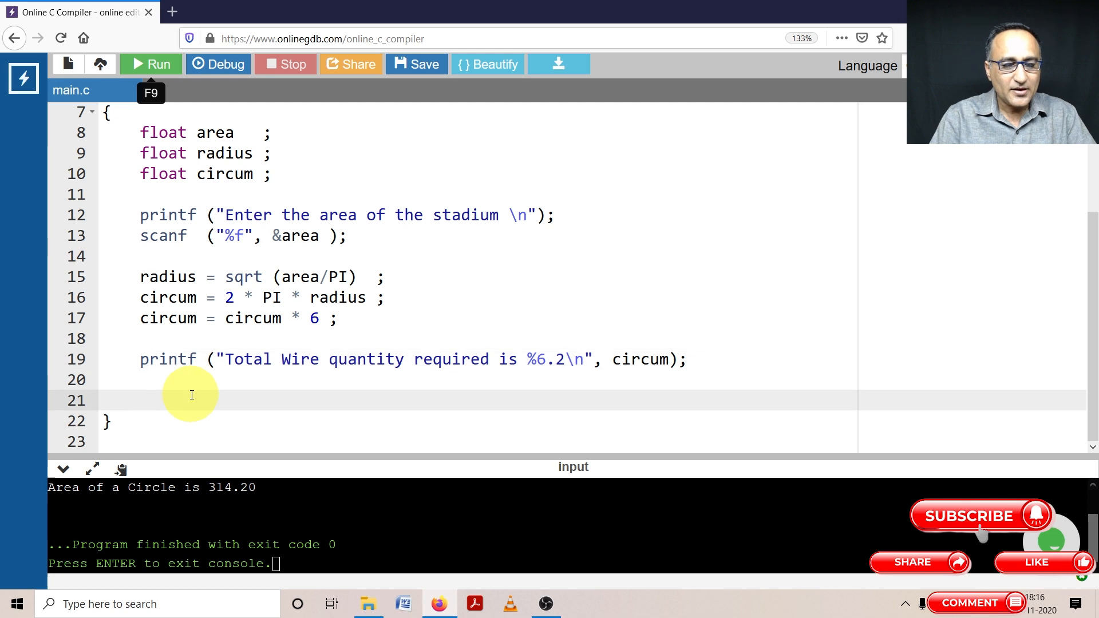
type("return")
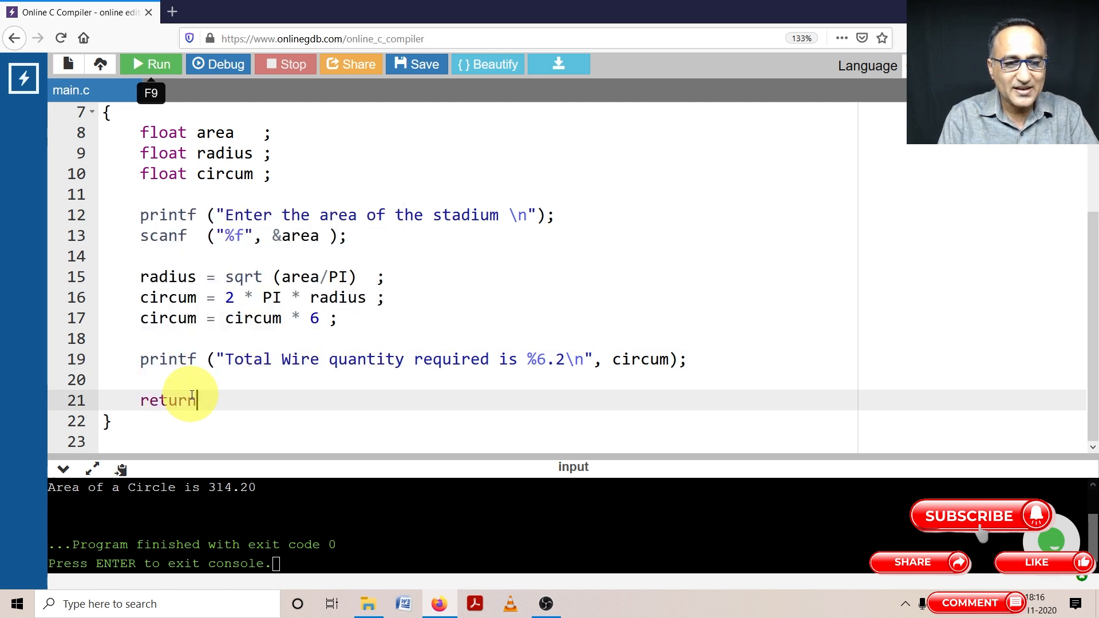
type("0 ;")
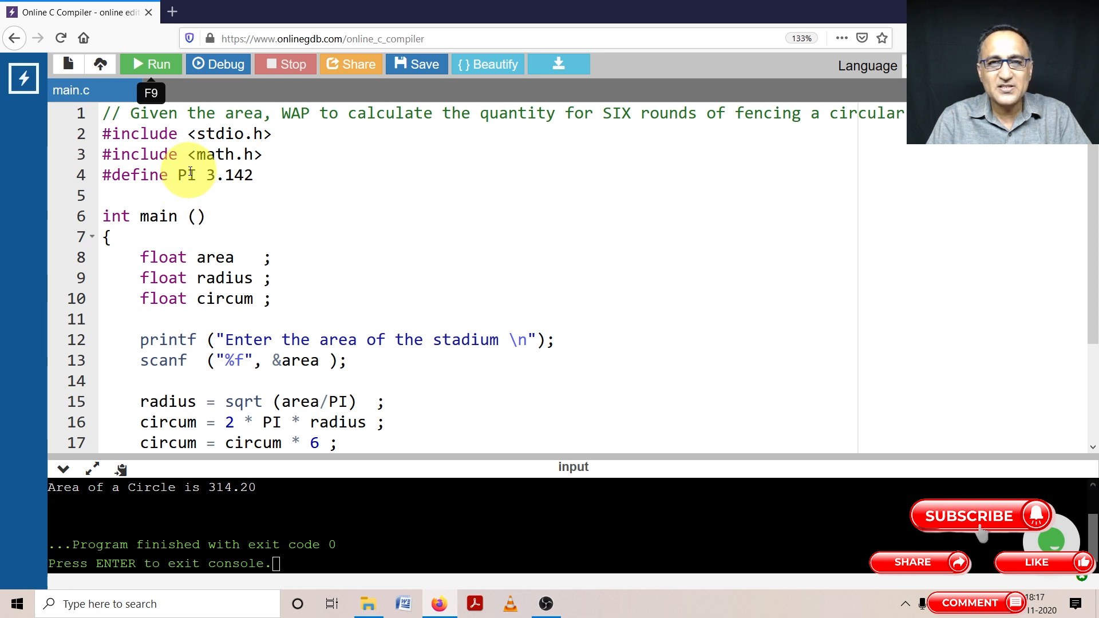
mouse_move(228, 245)
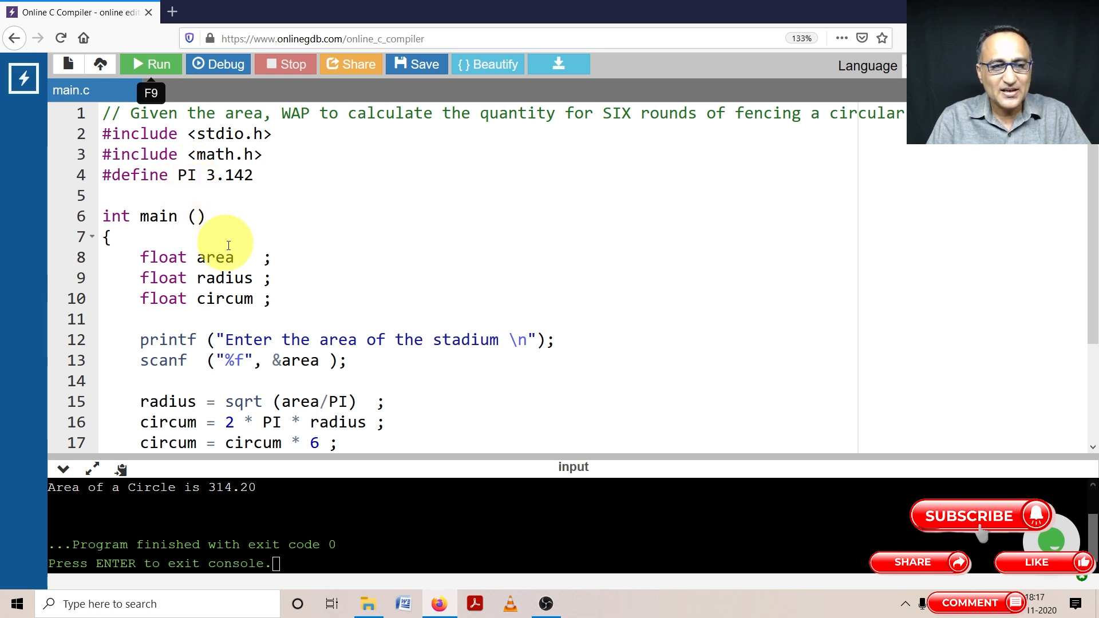
mouse_move(309, 242)
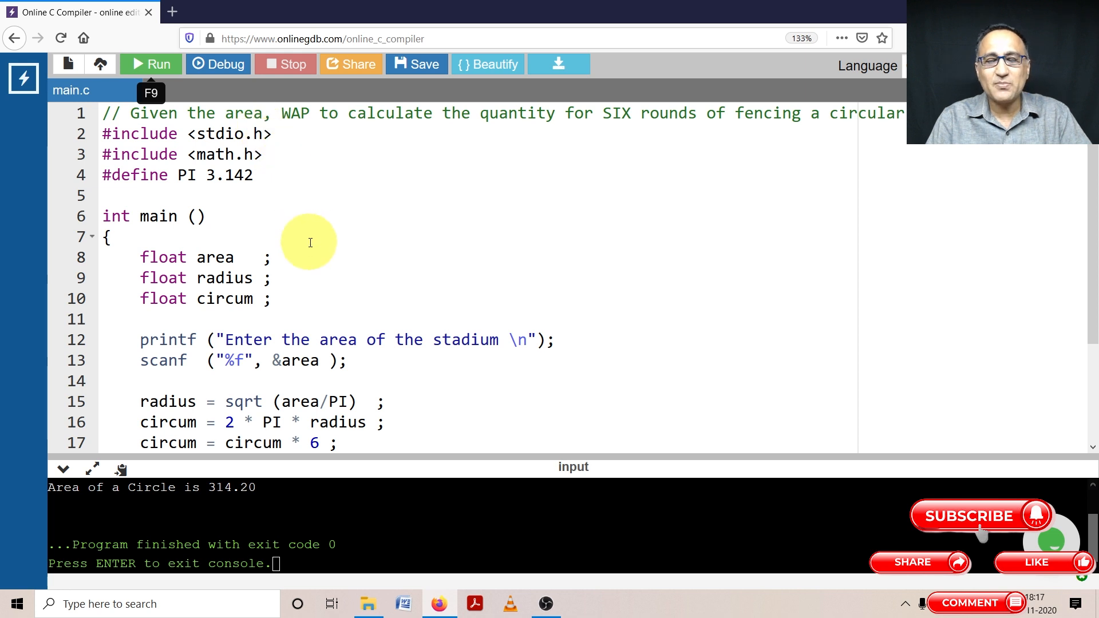
scroll("down", 3)
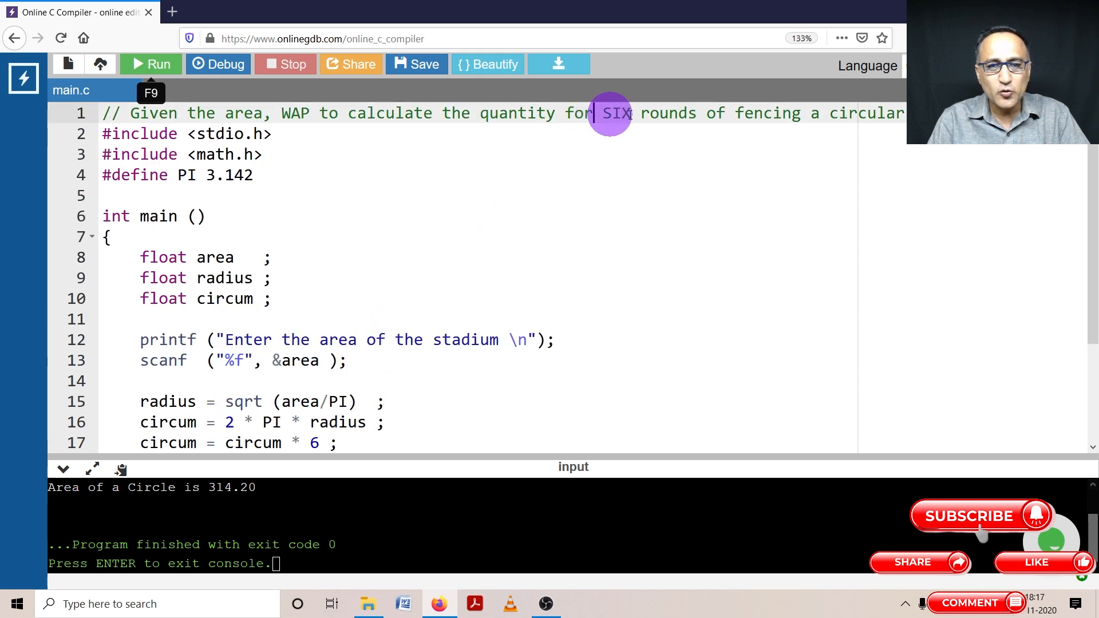
left_click_drag(599, 114, 905, 113)
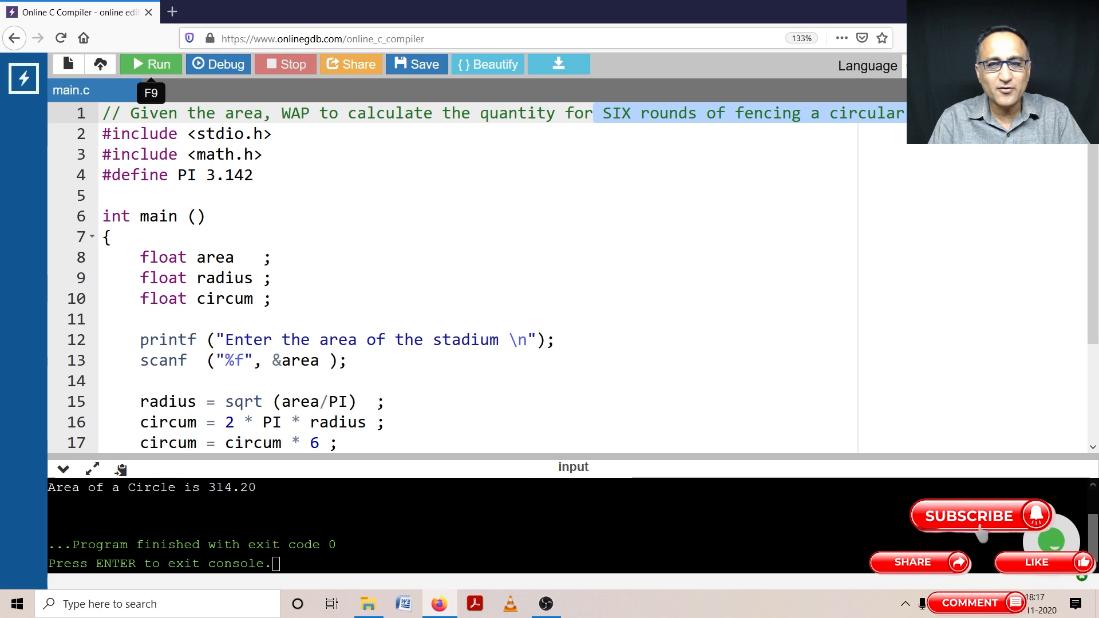
scroll("down", 3)
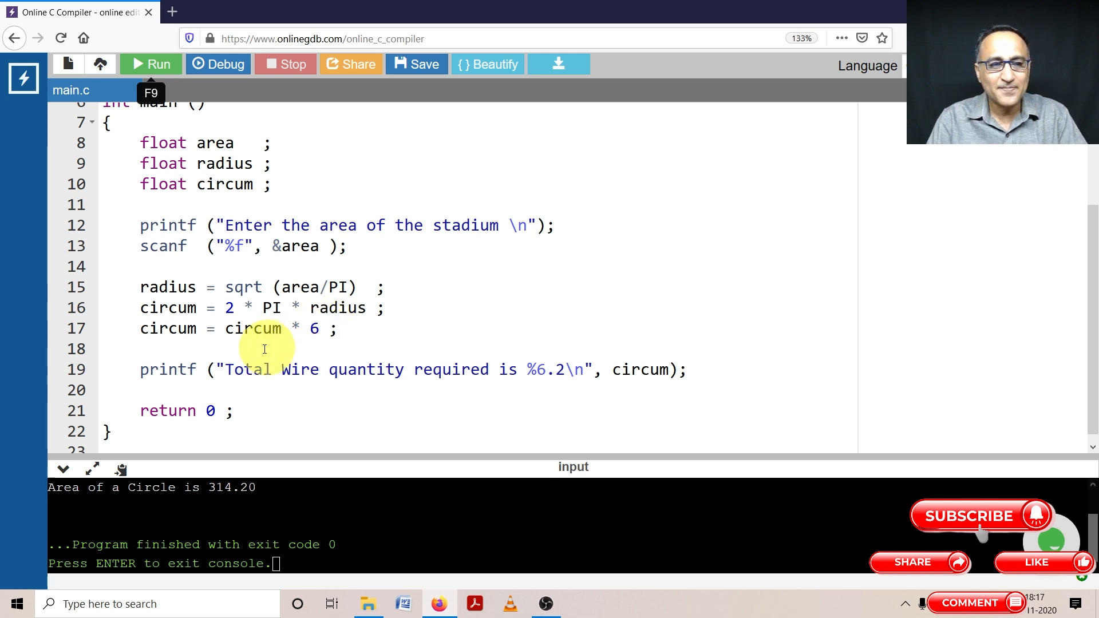
mouse_move(495, 373)
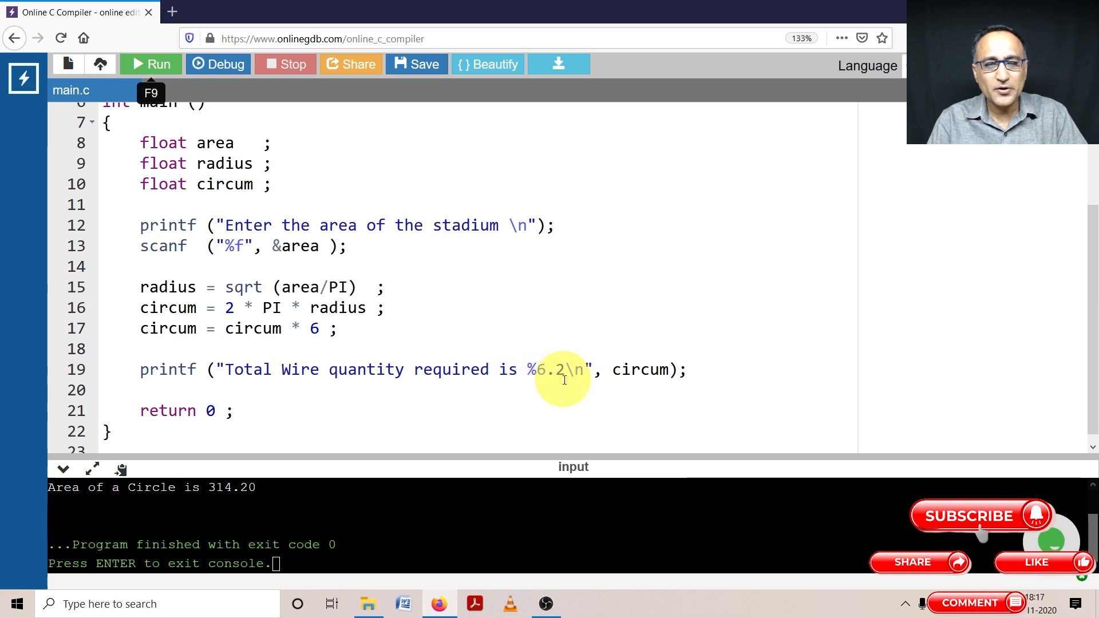
mouse_move(568, 365)
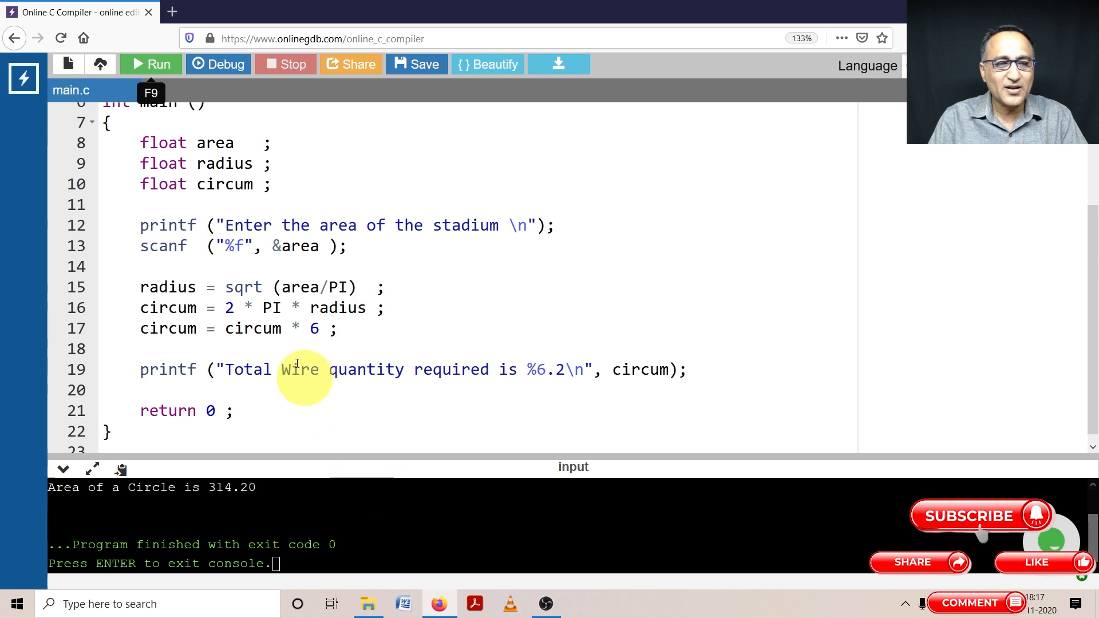
left_click(151, 64)
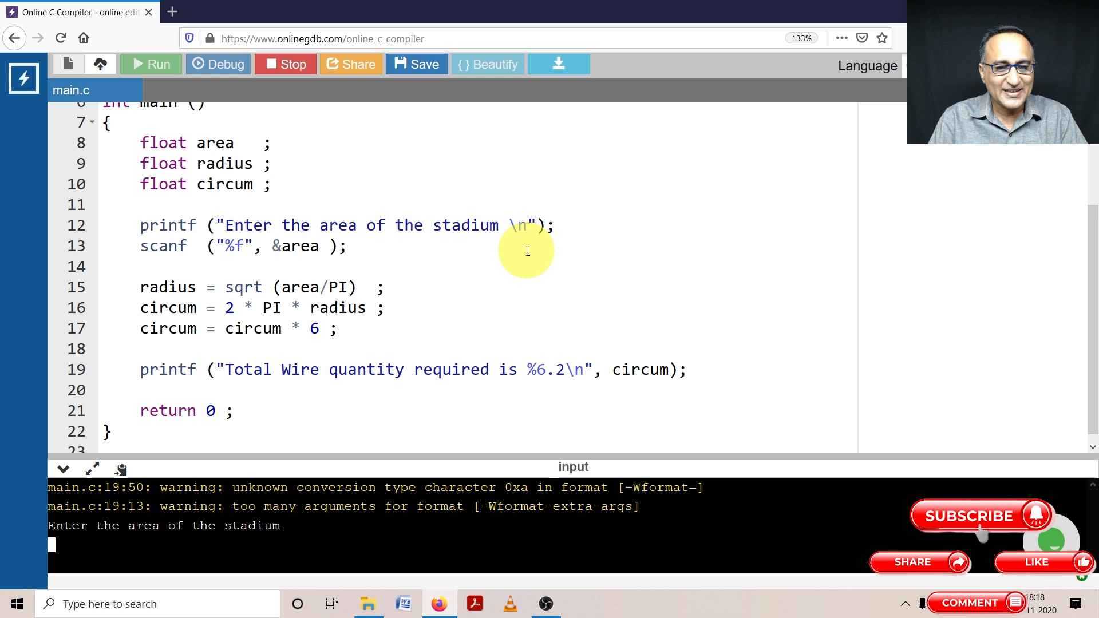
mouse_move(414, 481)
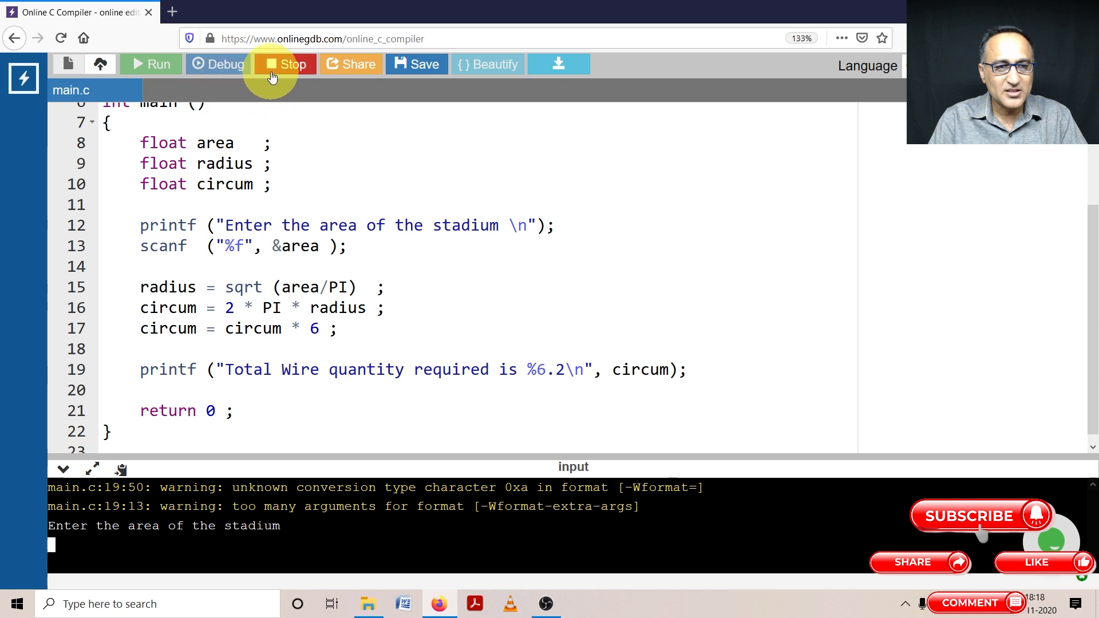
Step: Stop the run, correct line 19's specifier to %6.2f, and rerun the program
left_click(285, 64)
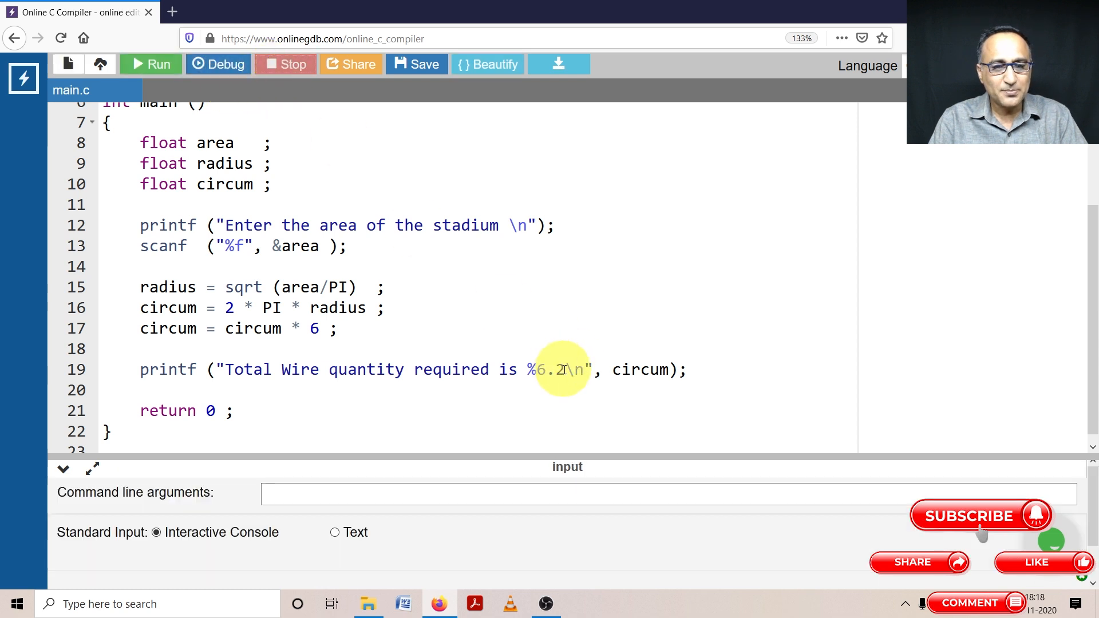
left_click(563, 369)
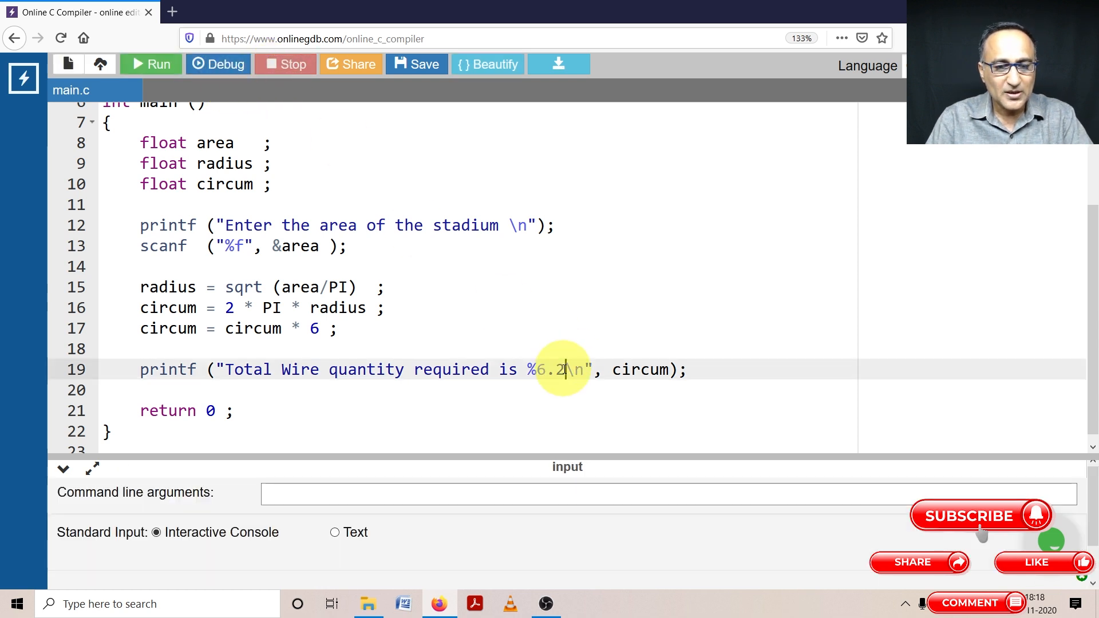
type("f")
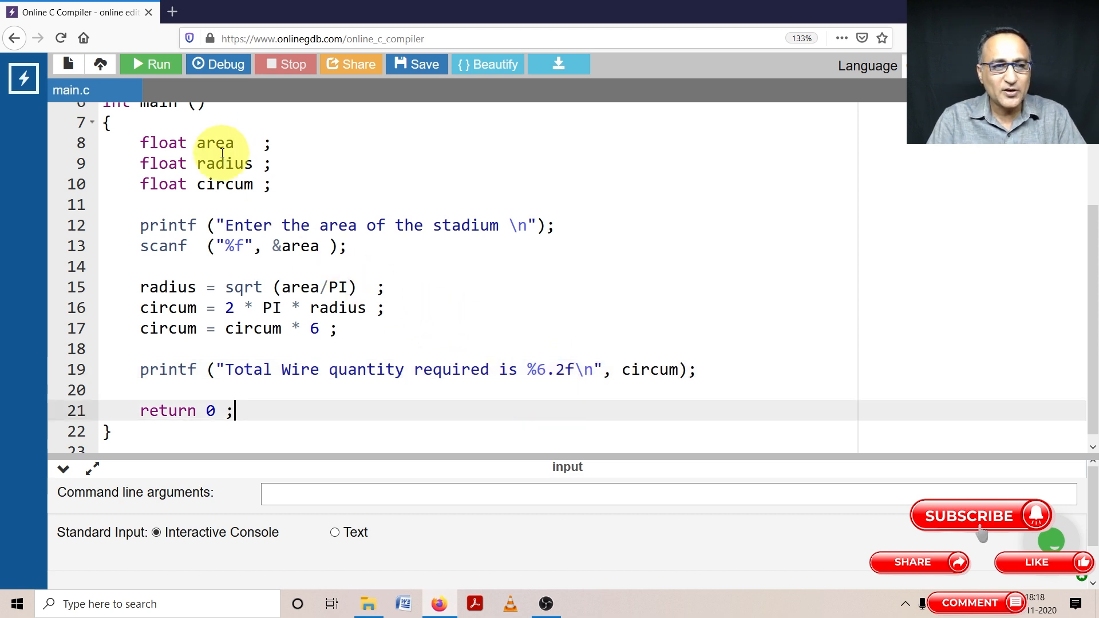
left_click(152, 65)
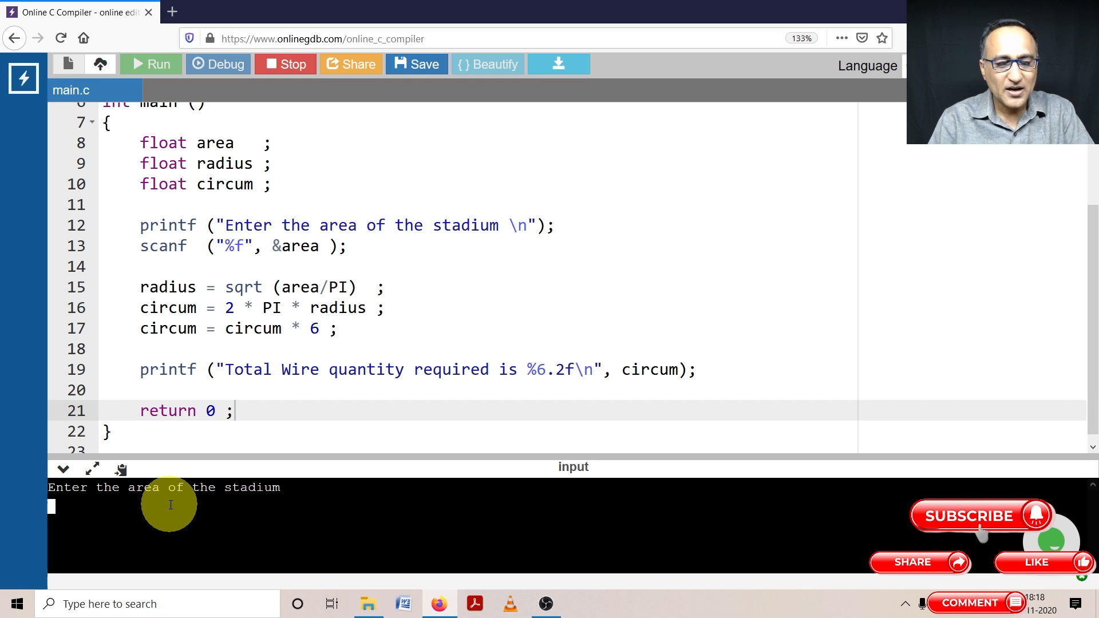
Step: Enter 314.20 as the stadium area, yielding Total Wire quantity 377.04
type("314.20")
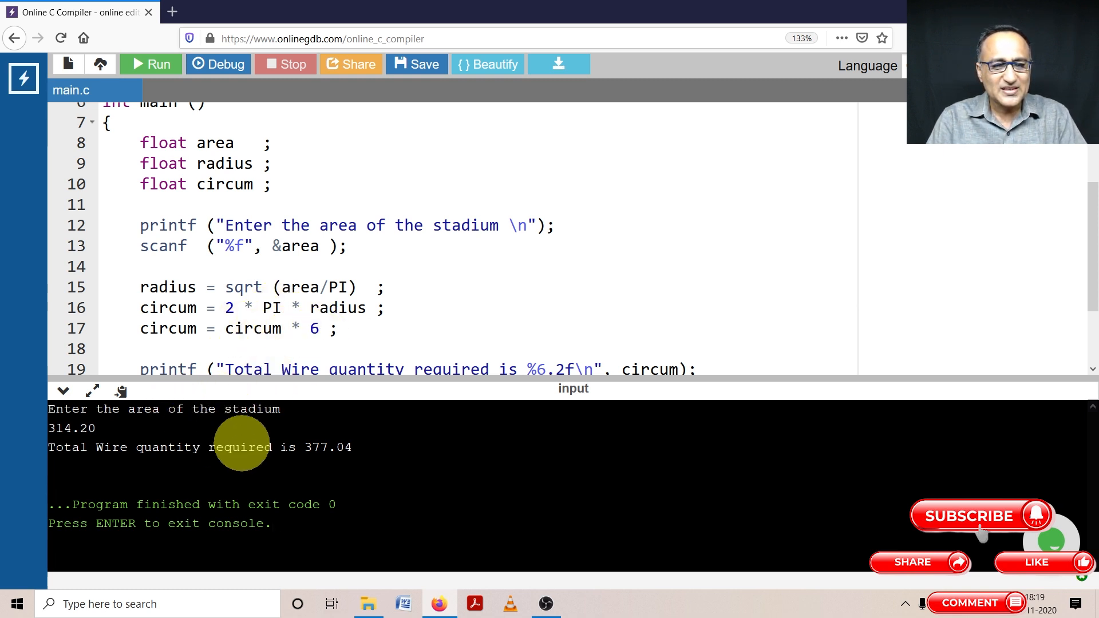
mouse_move(353, 451)
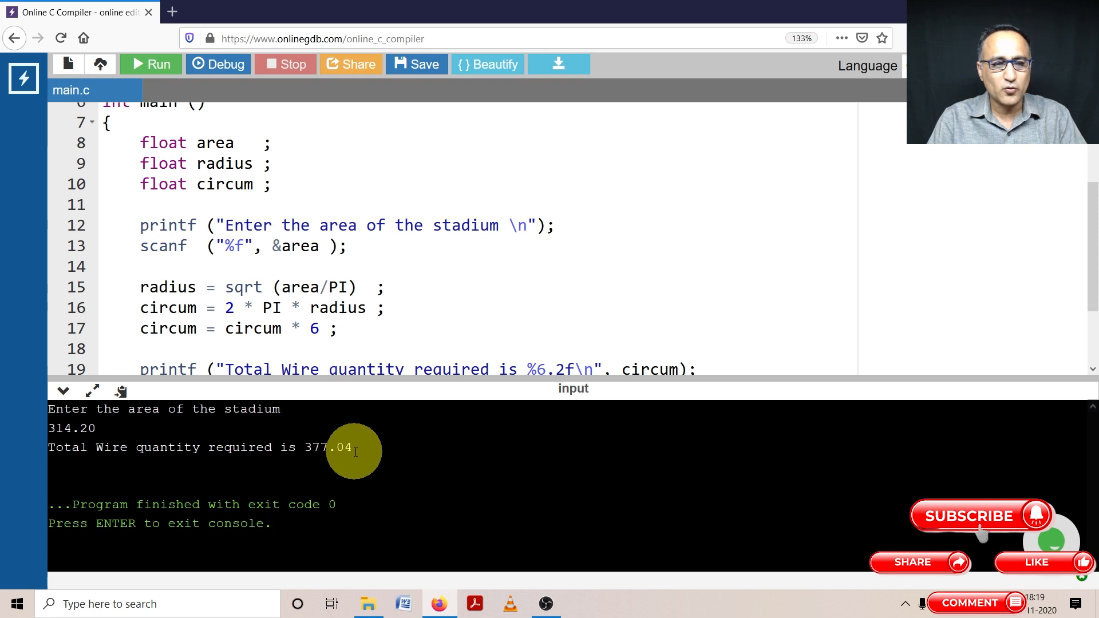